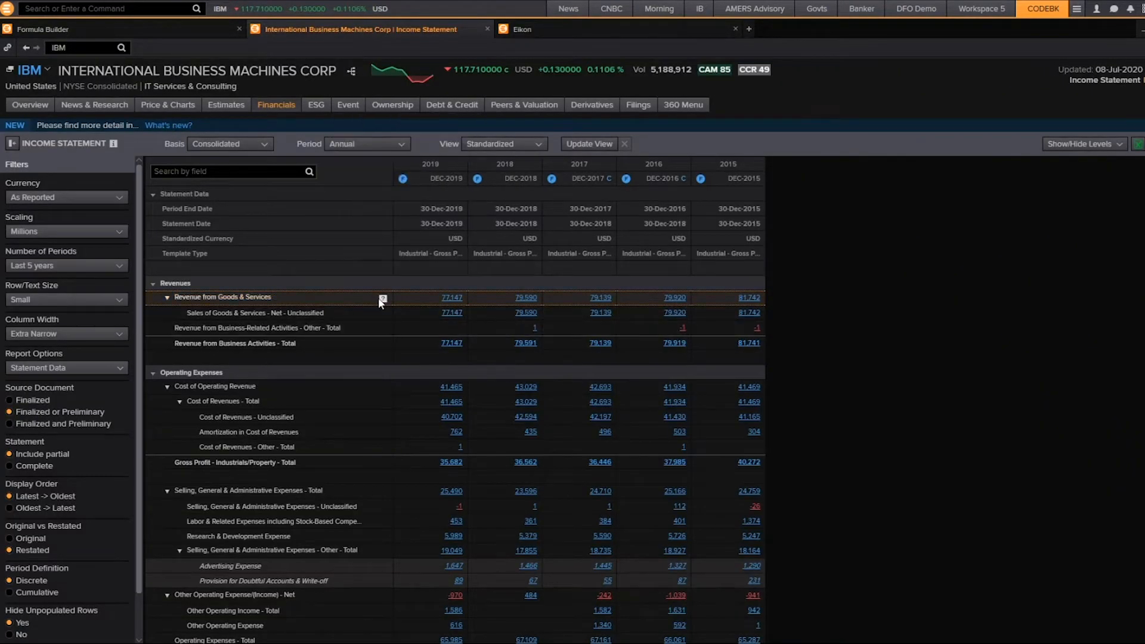
- Check the Revenue from Goods & Services definition, then enter IBM in the Formula Builder
{"action": "left_click", "coordinate": [381, 297]}
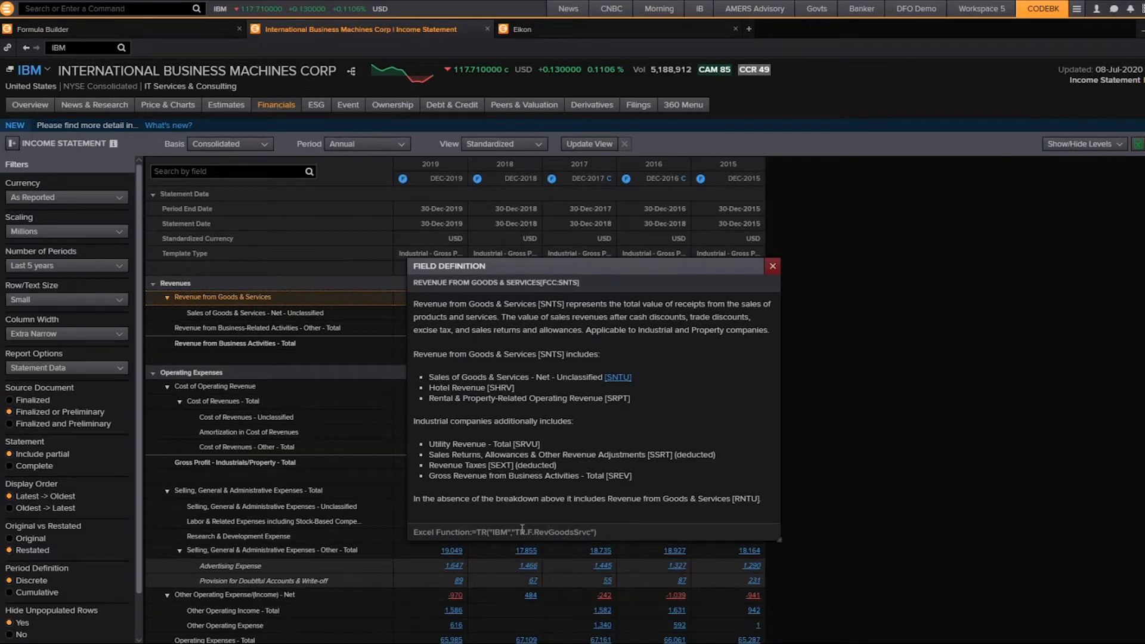
{"action": "mouse_move", "coordinate": [546, 444]}
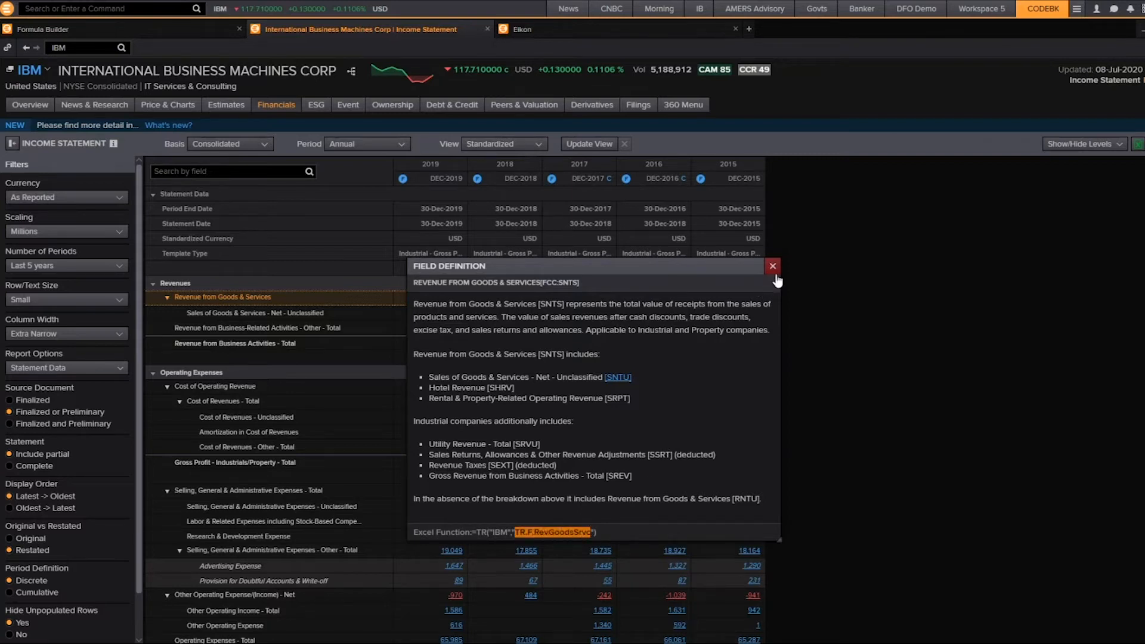
{"action": "left_click", "coordinate": [772, 266]}
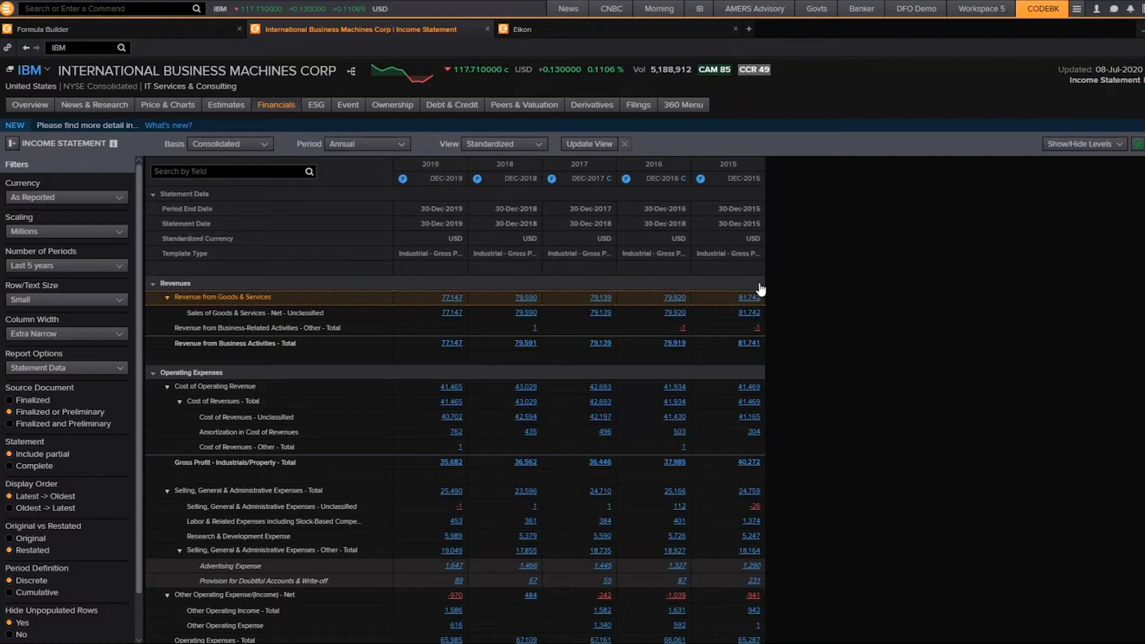
{"action": "mouse_move", "coordinate": [205, 33]}
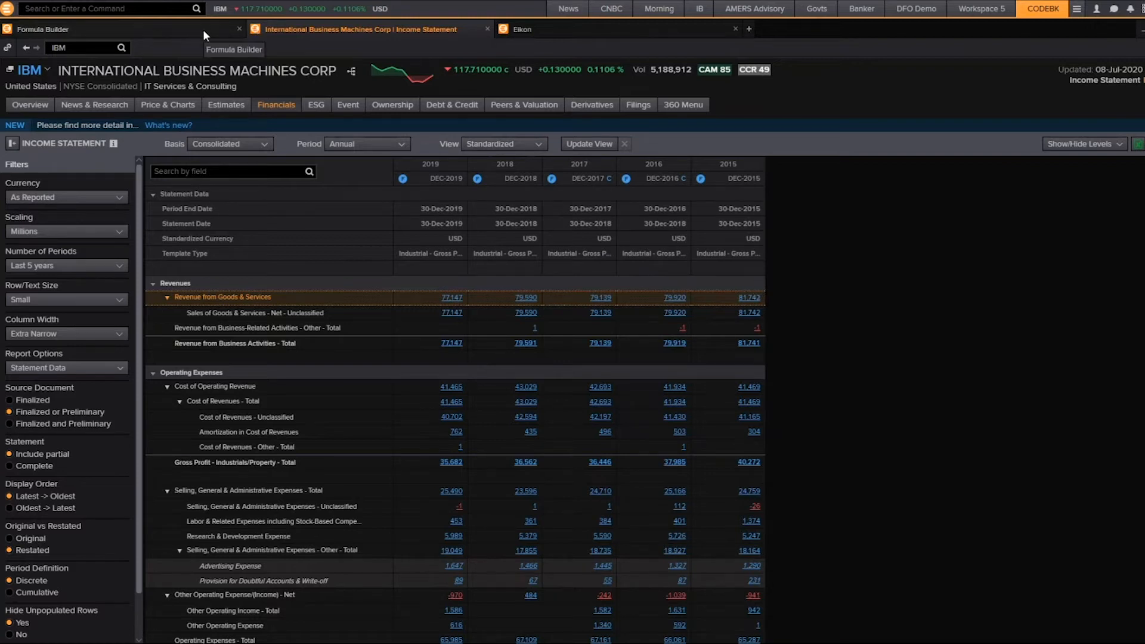
{"action": "left_click", "coordinate": [44, 29]}
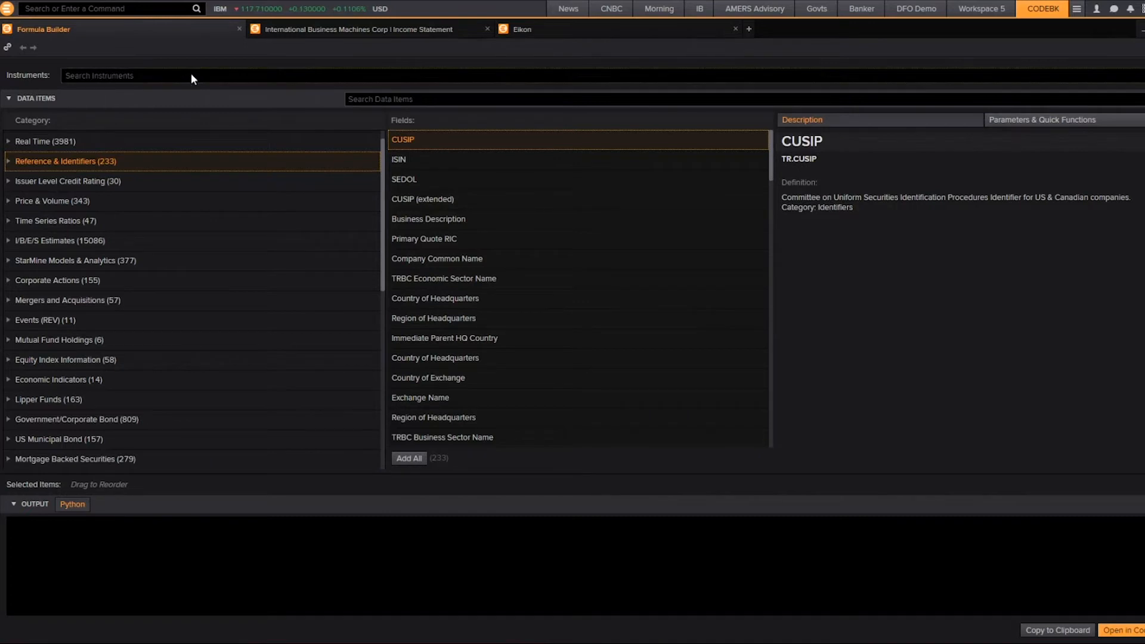
{"action": "type", "text": "ibm"}
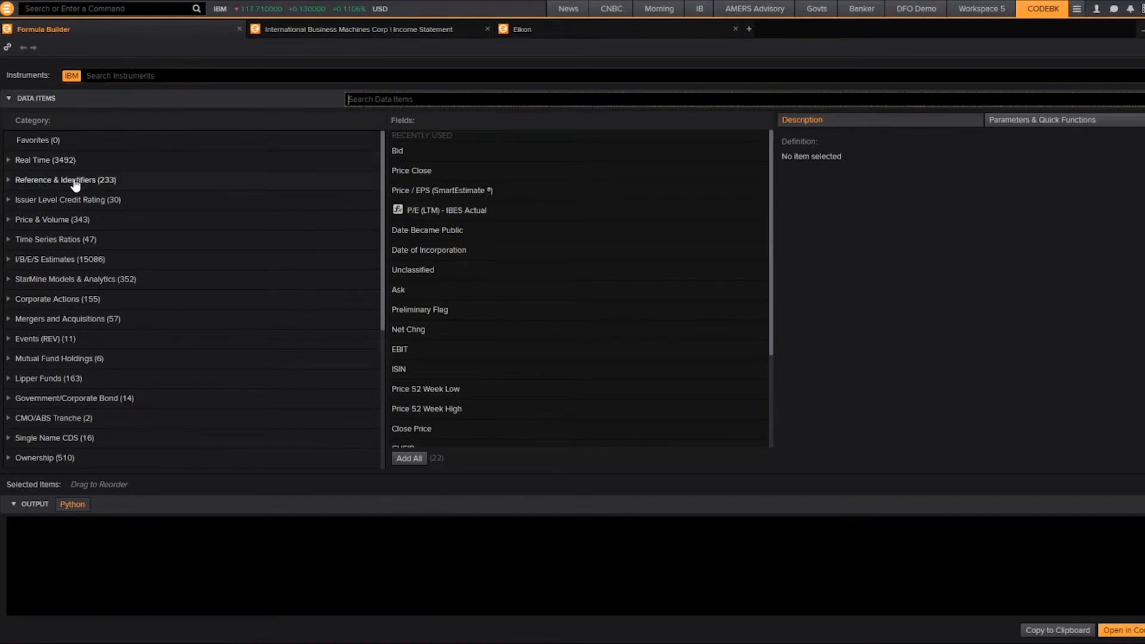
- Add ISIN and SEDOL from Reference & Identifiers to IBM's requested fields
{"action": "left_click", "coordinate": [65, 179]}
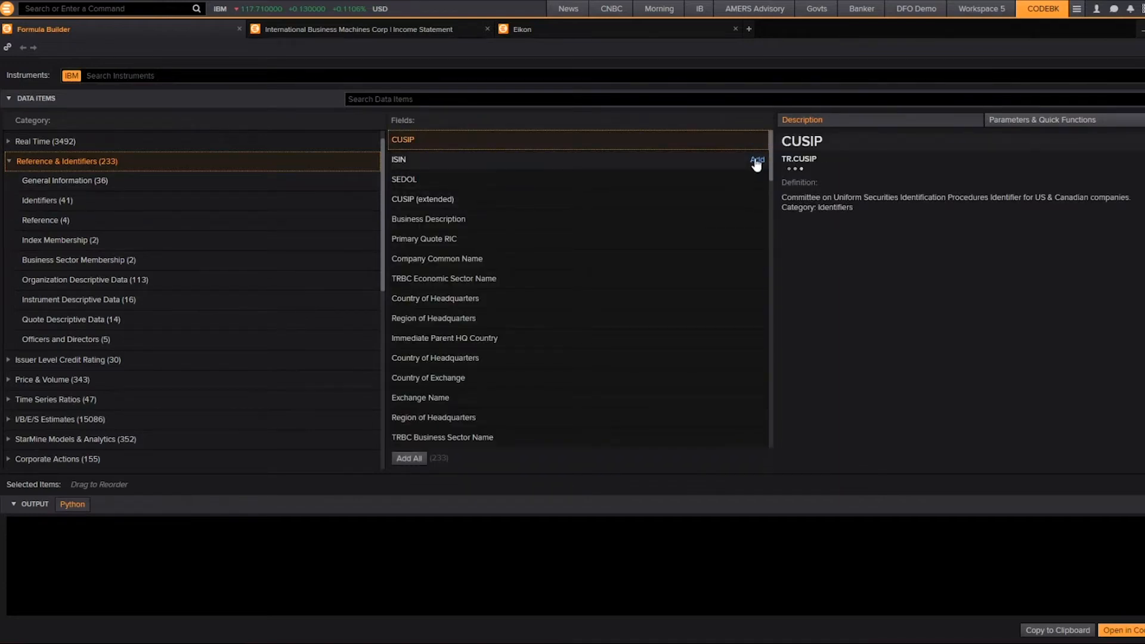
{"action": "left_click", "coordinate": [757, 159]}
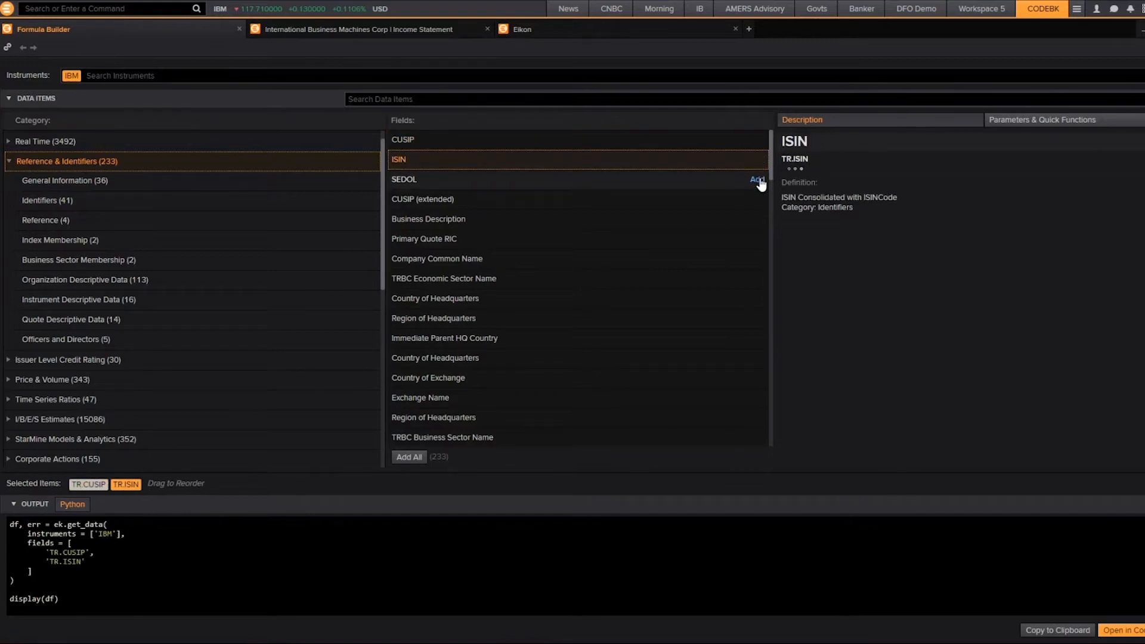
{"action": "left_click", "coordinate": [757, 179]}
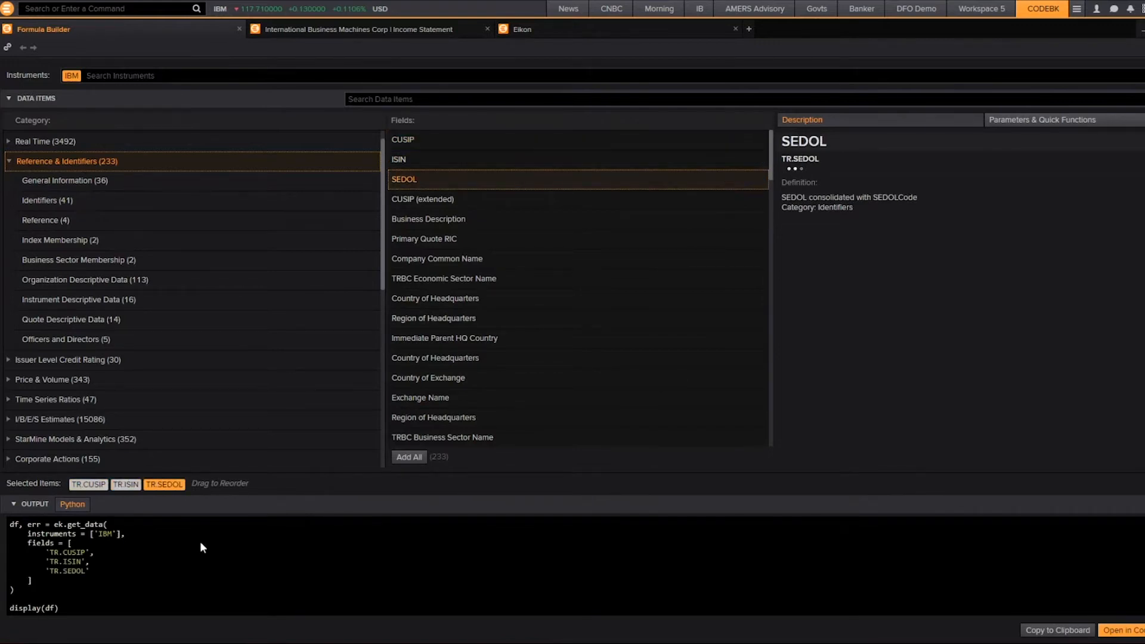
{"action": "mouse_move", "coordinate": [884, 596]}
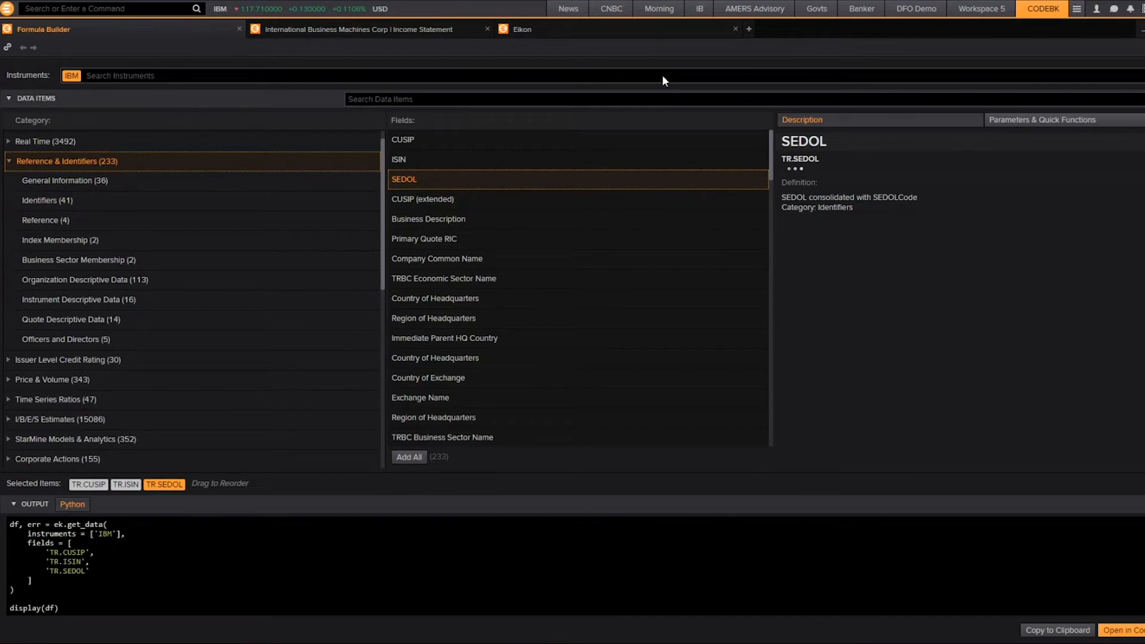
- Switch to CodeBook and bring up the EikonCompanyTearSheet-v3 notebook
{"action": "left_click", "coordinate": [521, 29]}
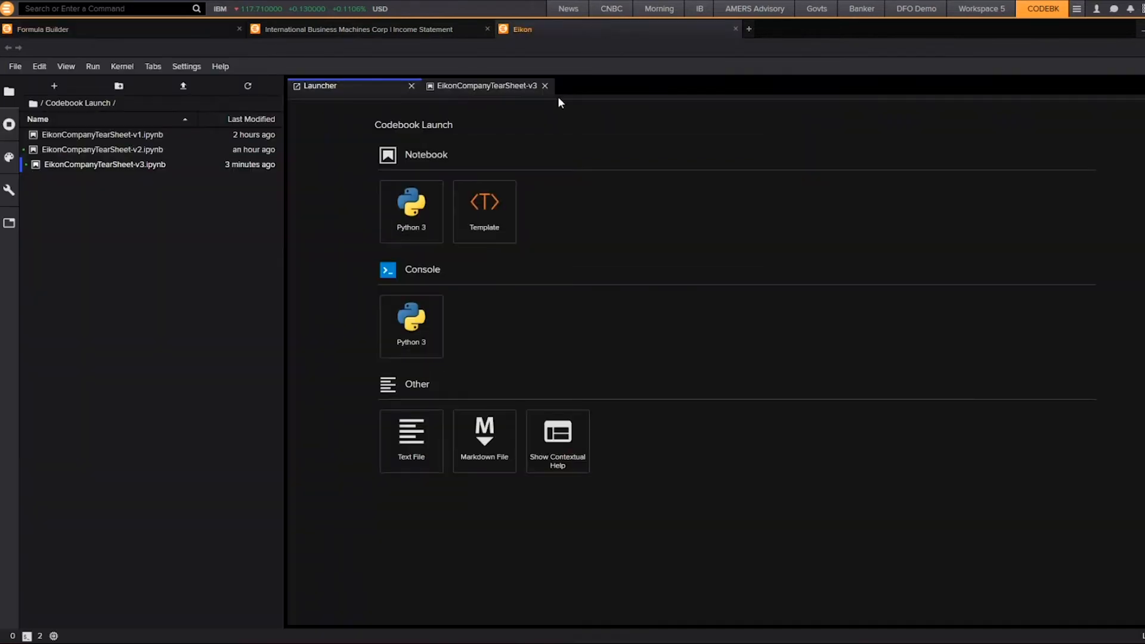
{"action": "mouse_move", "coordinate": [542, 189]}
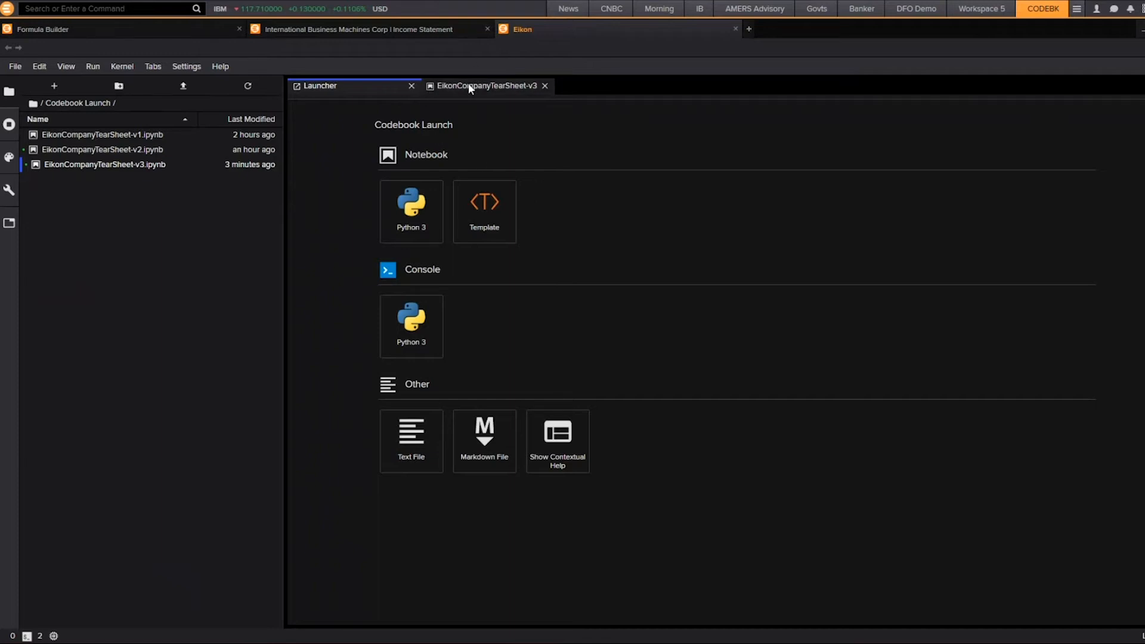
{"action": "mouse_move", "coordinate": [482, 85]}
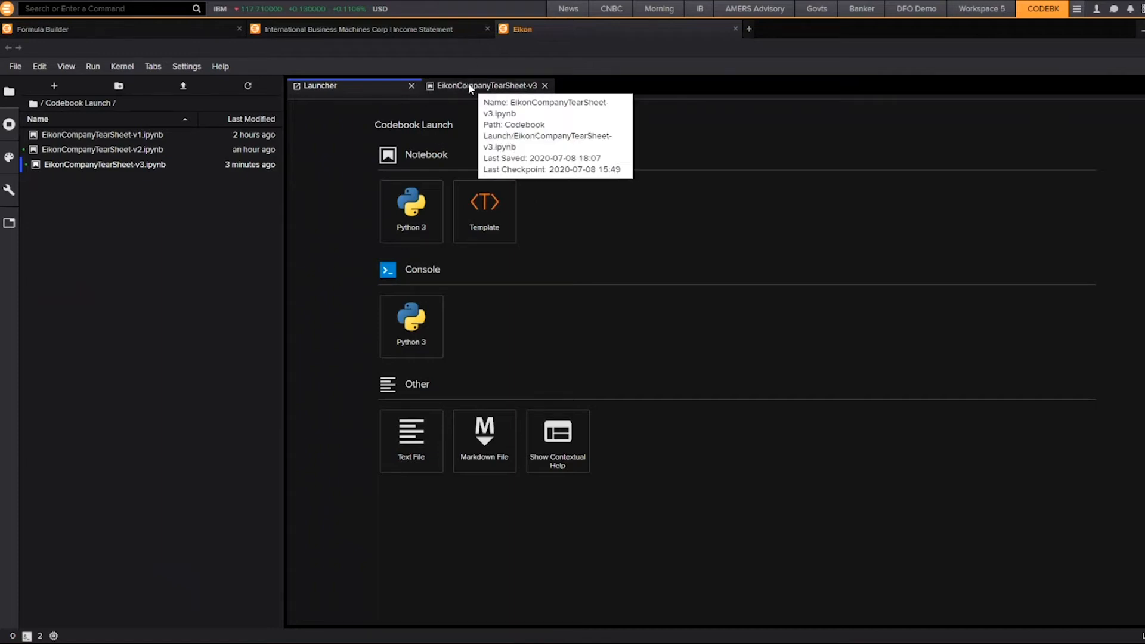
{"action": "left_click", "coordinate": [485, 85]}
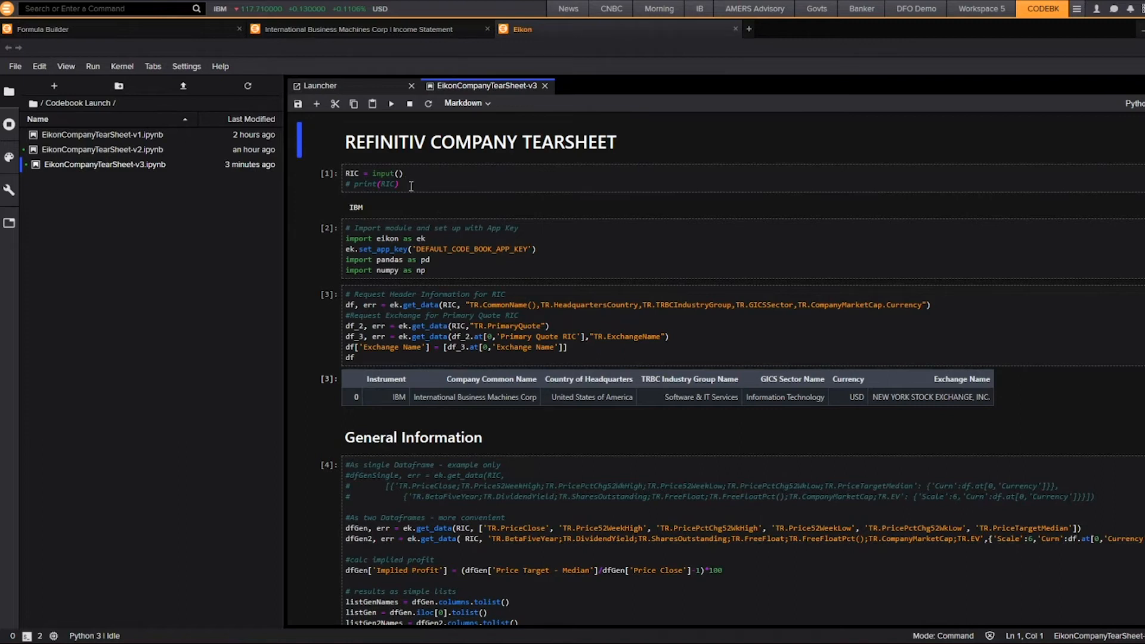
- Enter Ibm as the RIC in the first cell's input() line
{"action": "left_click", "coordinate": [413, 178]}
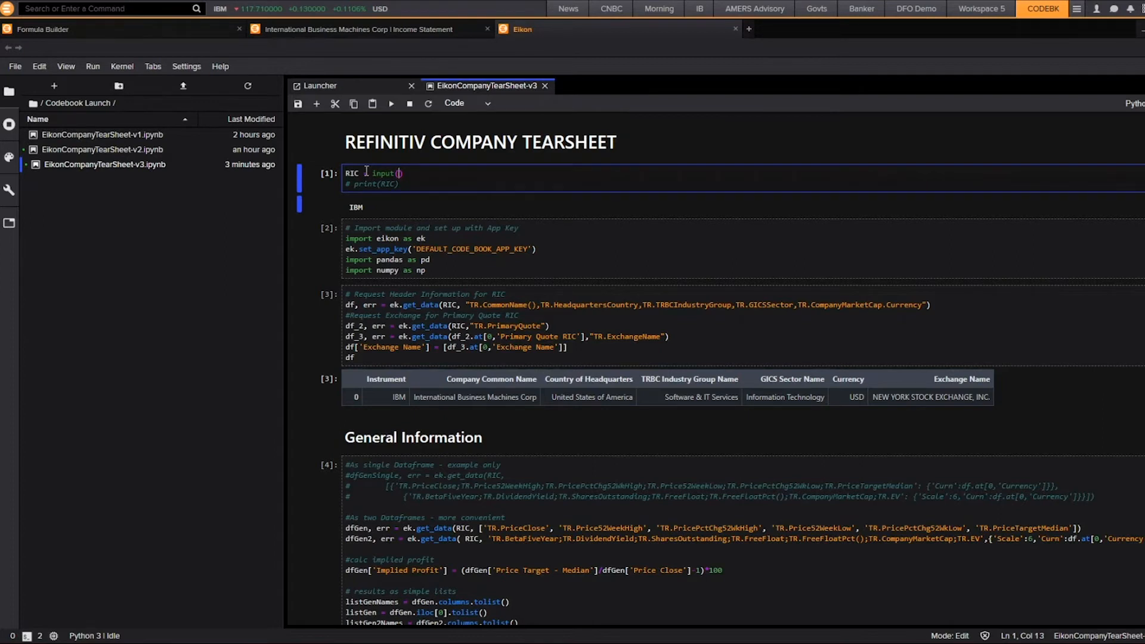
{"action": "left_click", "coordinate": [400, 173]}
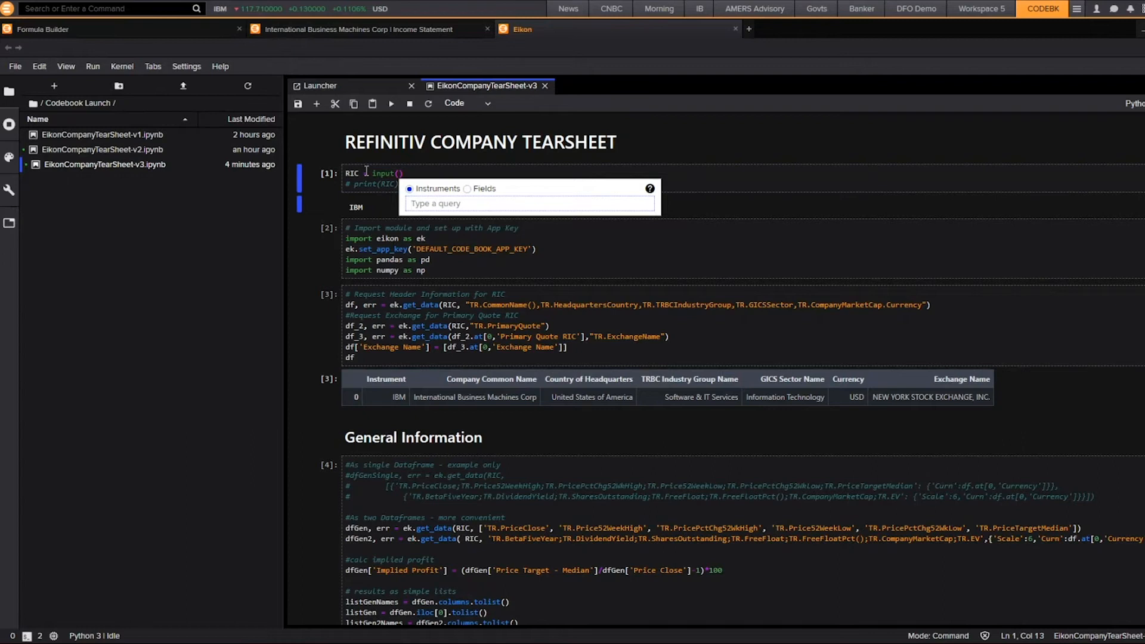
{"action": "type", "text": "Ibm"}
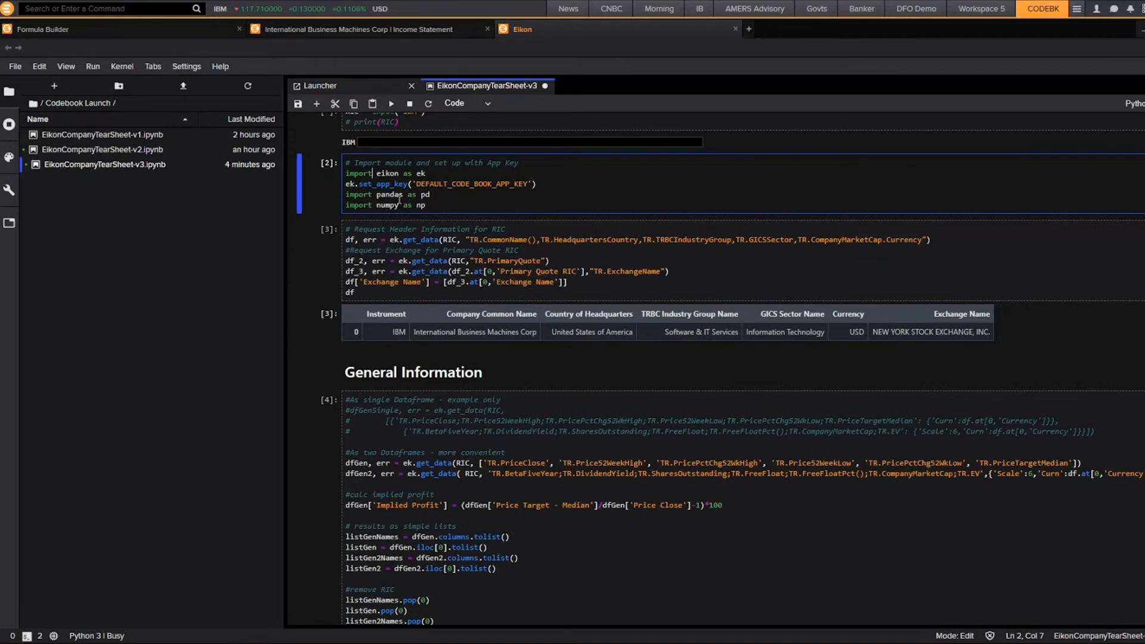
- Scroll down the running notebook to IBM's General Information output table
{"action": "scroll", "scroll_direction": "down", "scroll_amount": 3}
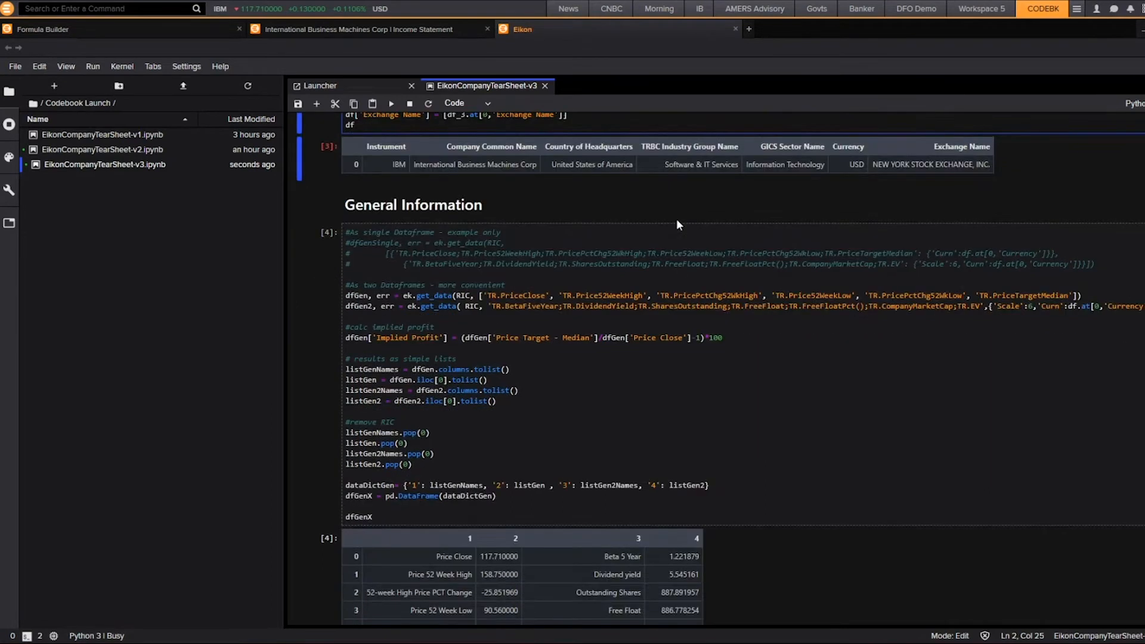
{"action": "scroll", "scroll_direction": "down", "scroll_amount": 3}
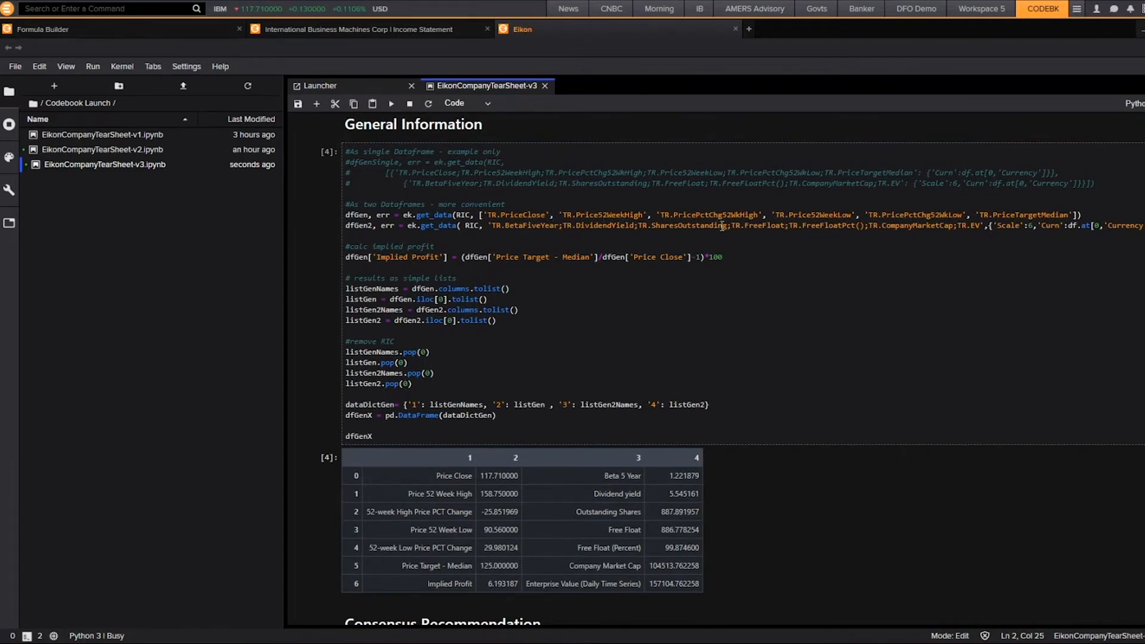
{"action": "scroll", "scroll_direction": "down", "scroll_amount": 3}
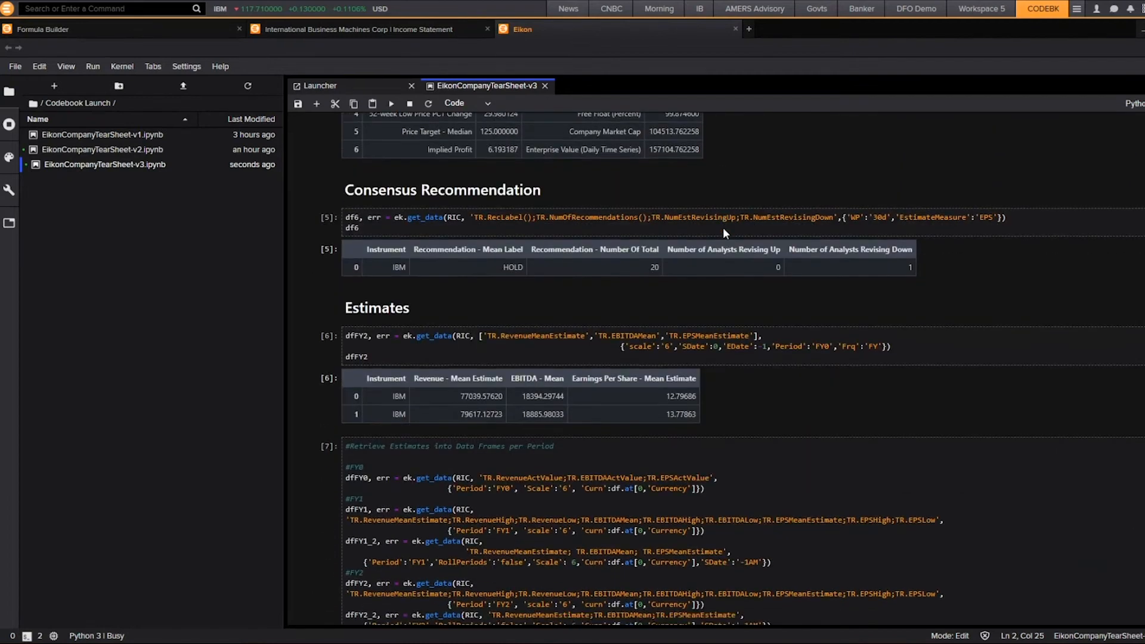
- Scroll past Consensus Recommendation and Estimates into the multi-year estimates DataFrame cell
{"action": "scroll", "scroll_direction": "down", "scroll_amount": 3}
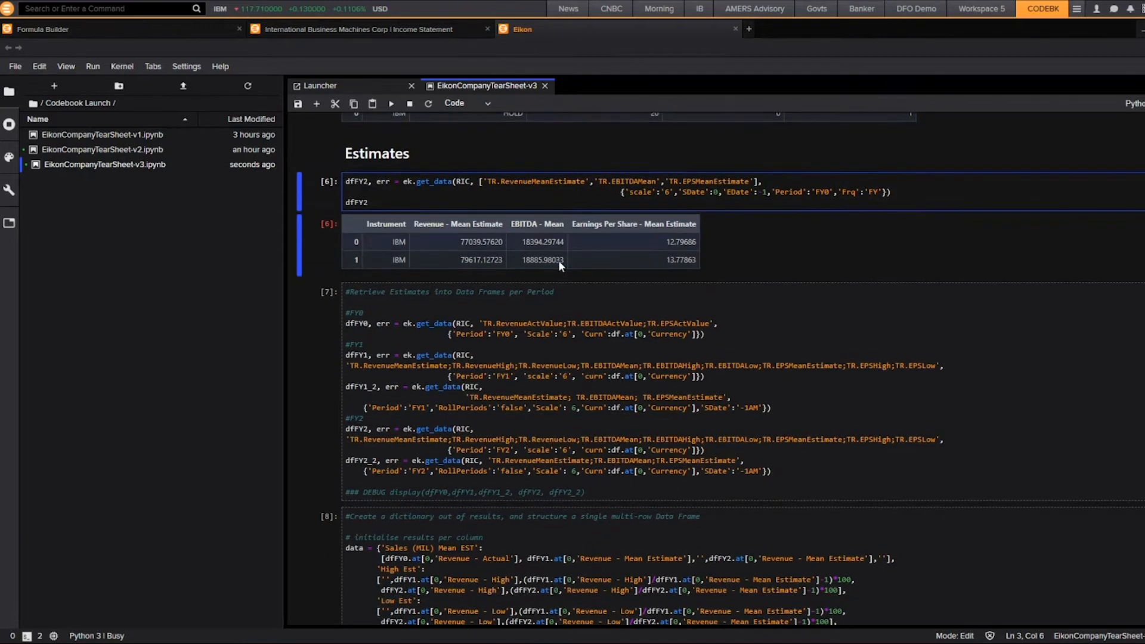
{"action": "scroll", "scroll_direction": "down", "scroll_amount": 3}
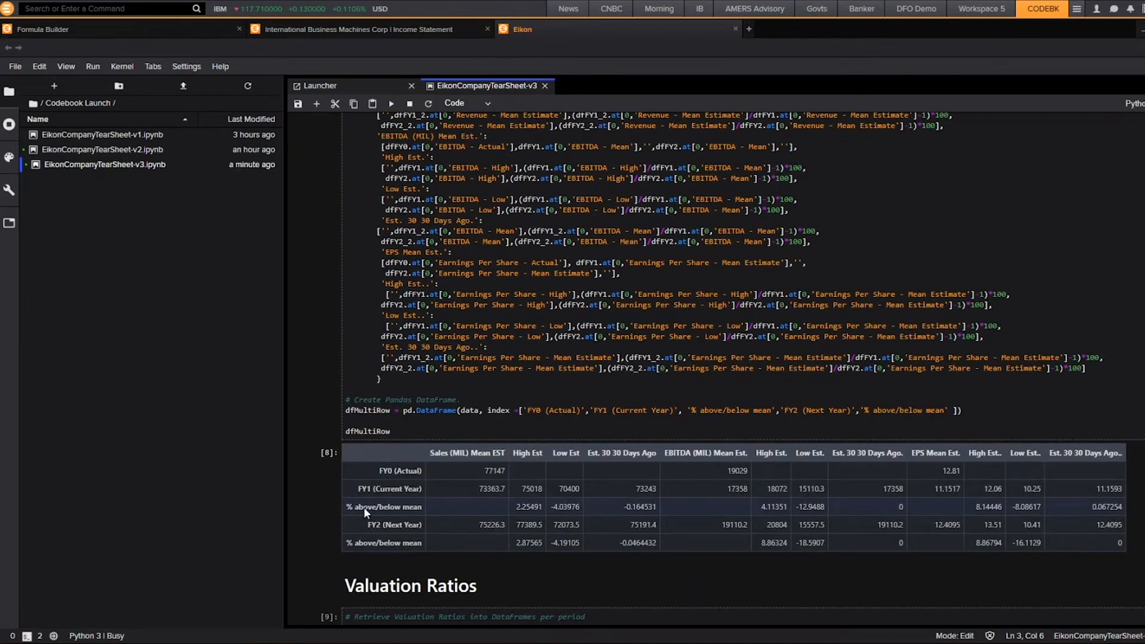
{"action": "left_click", "coordinate": [770, 198]}
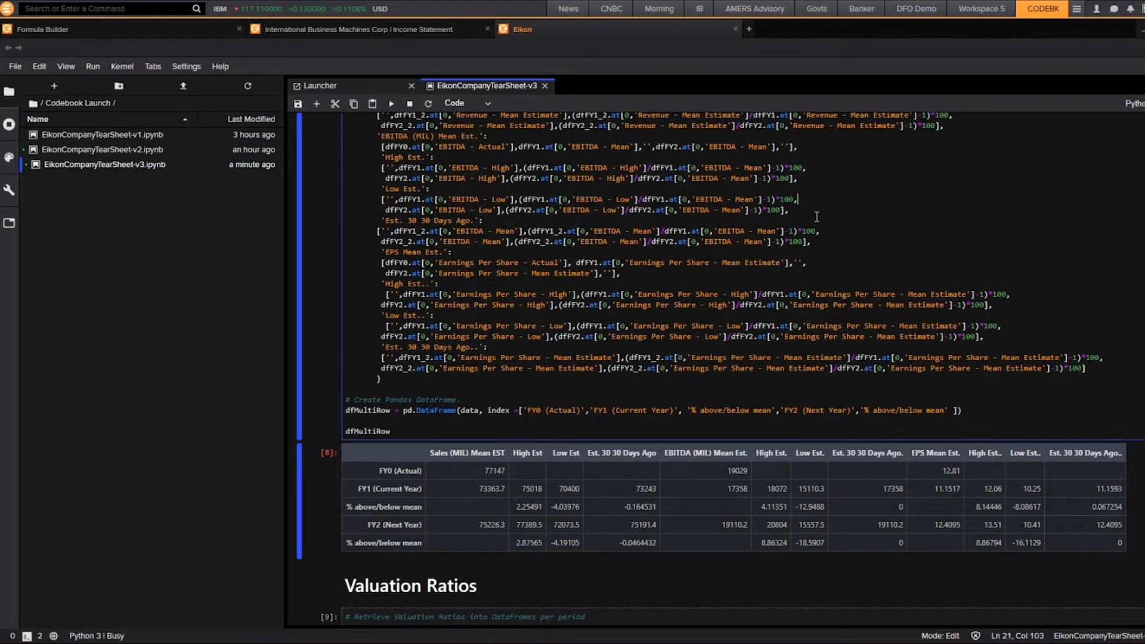
{"action": "scroll", "scroll_direction": "down", "scroll_amount": 3}
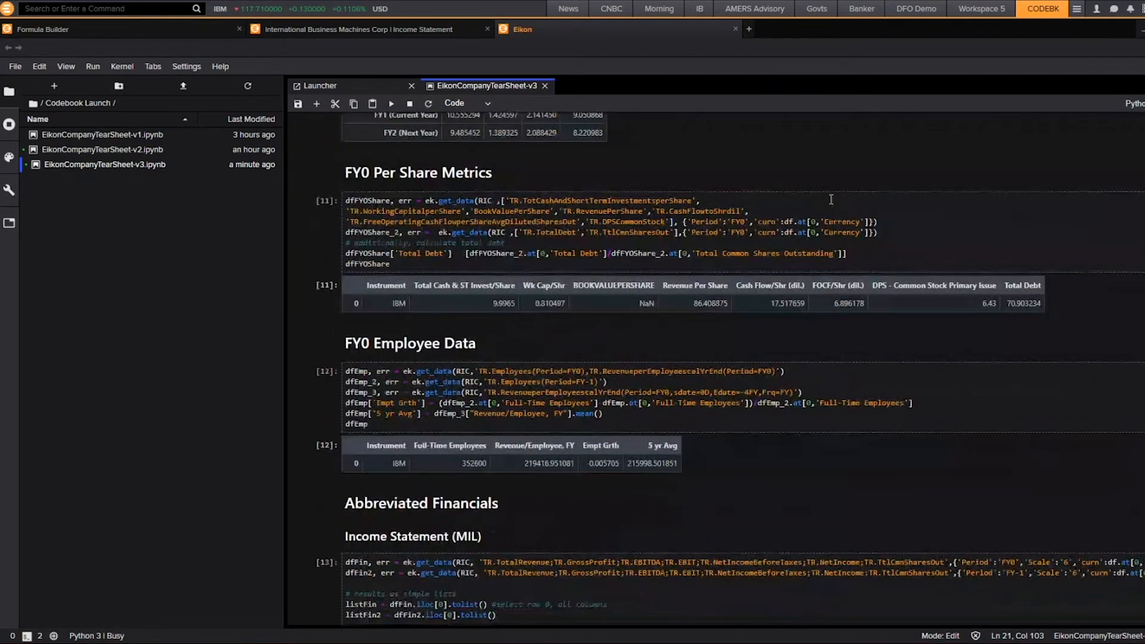
- Scroll to IBM's FY0 and Income Statement tables and view Eikon's financial statement list
{"action": "scroll", "scroll_direction": "down", "scroll_amount": 3}
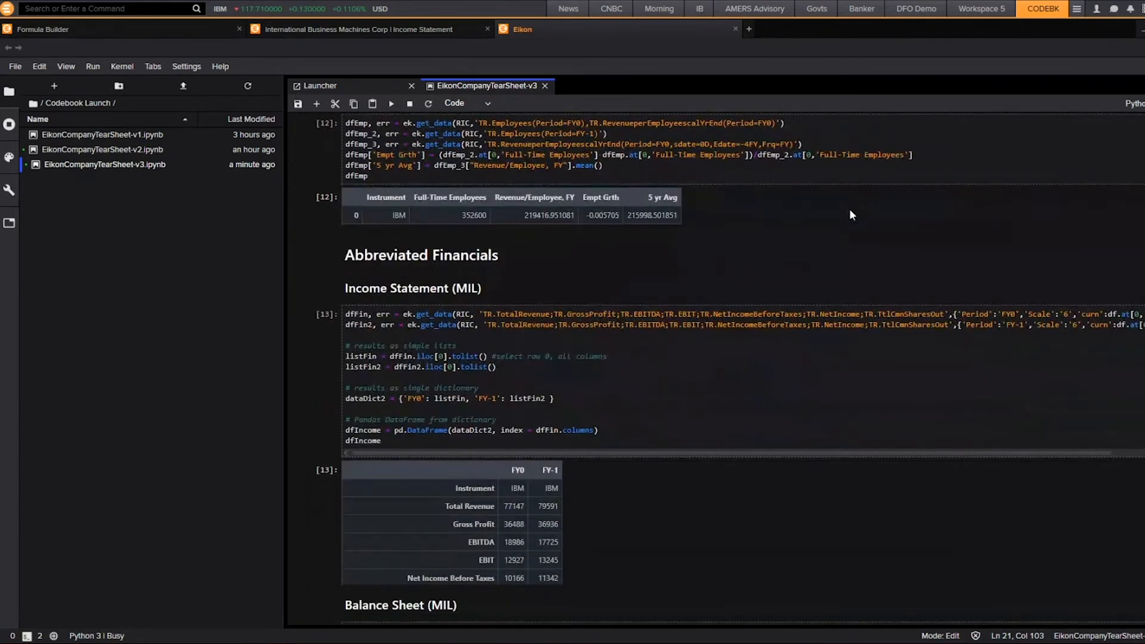
{"action": "scroll", "scroll_direction": "down", "scroll_amount": 3}
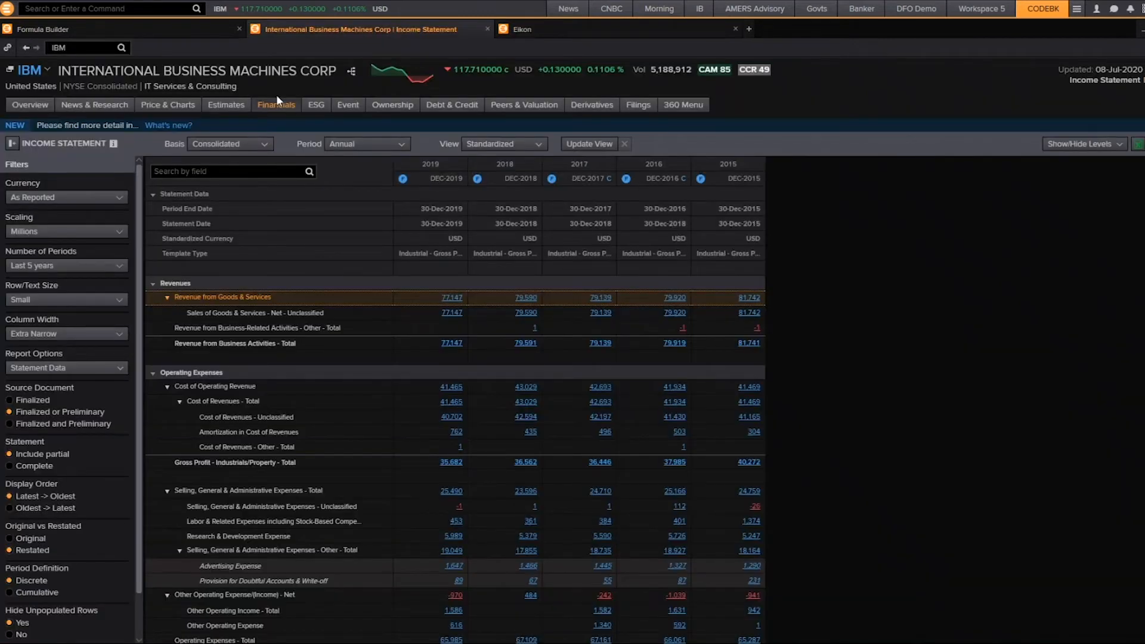
{"action": "left_click", "coordinate": [276, 104]}
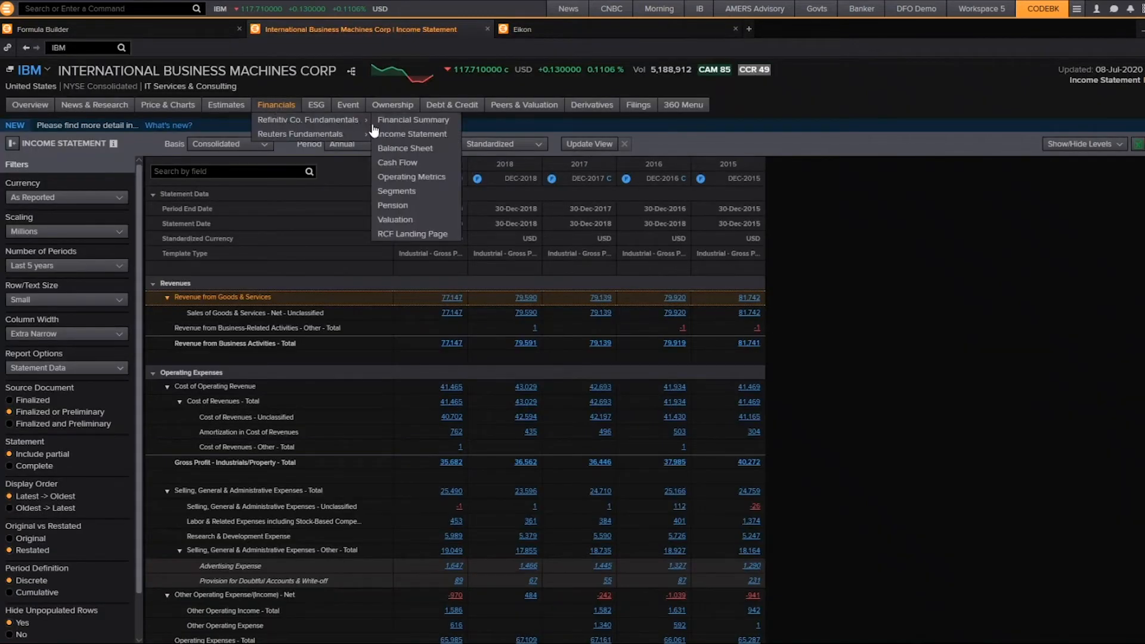
{"action": "mouse_move", "coordinate": [410, 167]}
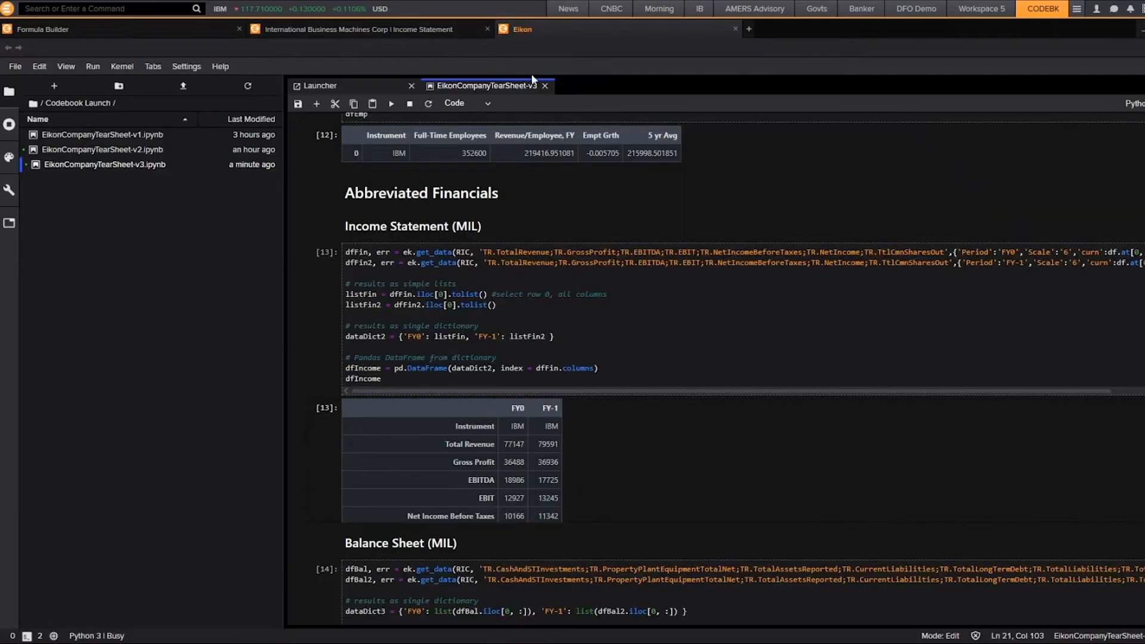
{"action": "mouse_move", "coordinate": [319, 227]}
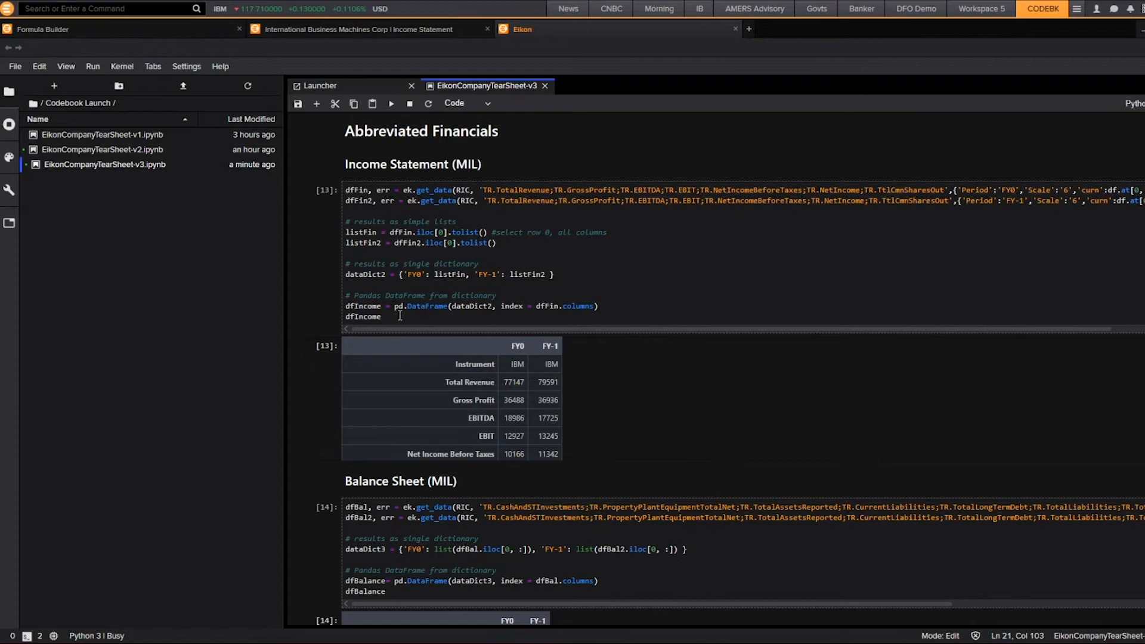
{"action": "scroll", "scroll_direction": "down", "scroll_amount": 3}
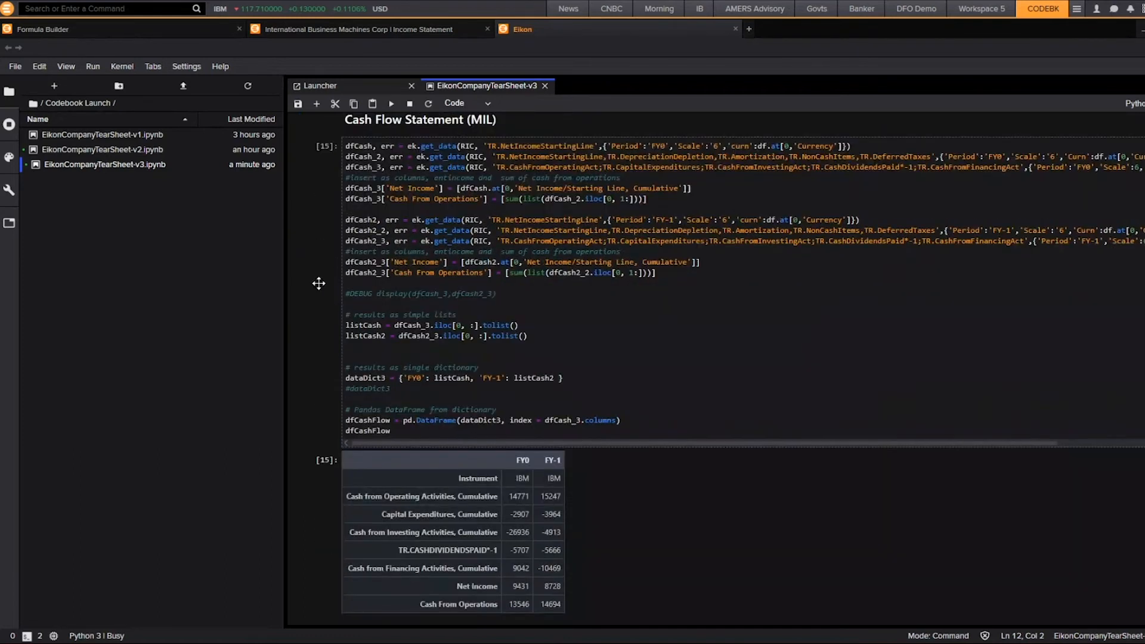
{"action": "scroll", "scroll_direction": "down", "scroll_amount": 3}
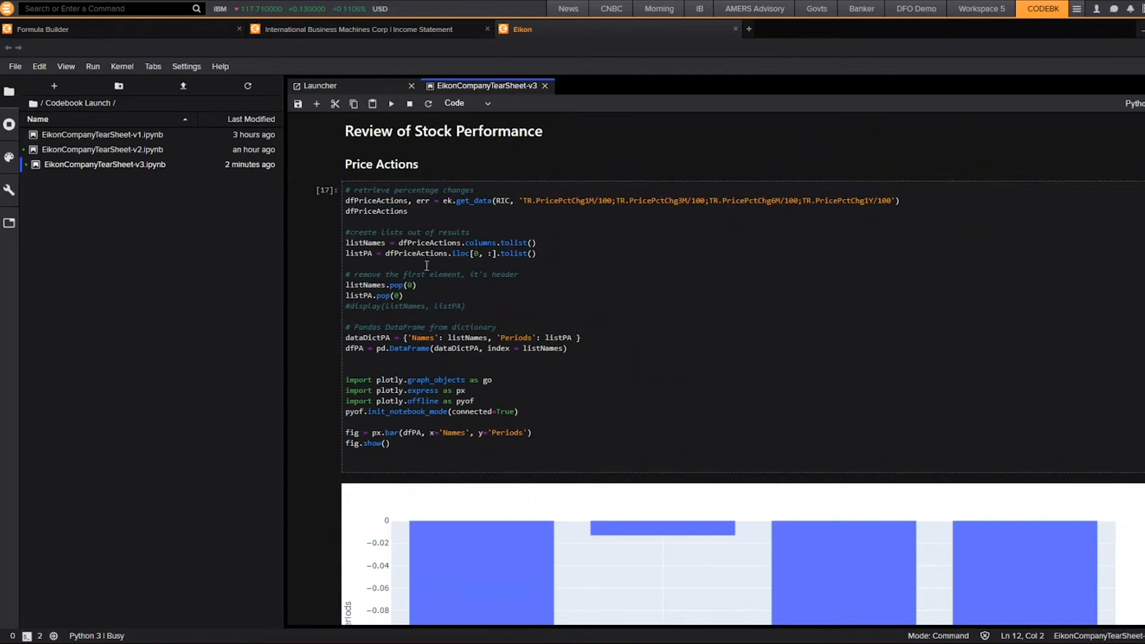
{"action": "mouse_move", "coordinate": [372, 377]}
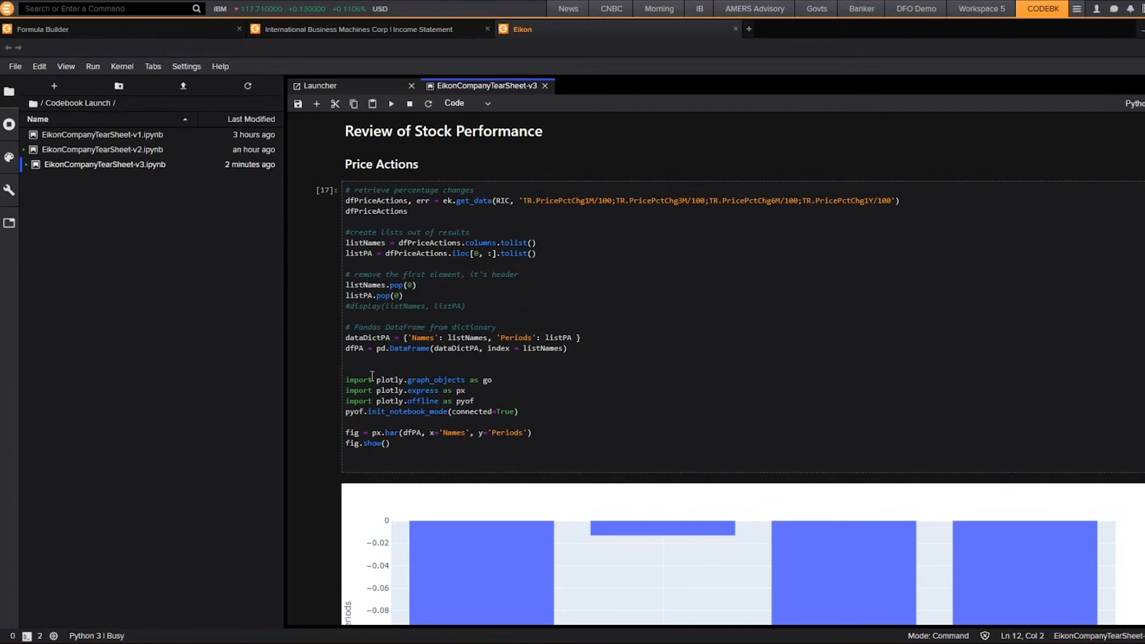
{"action": "scroll", "scroll_direction": "down", "scroll_amount": 3}
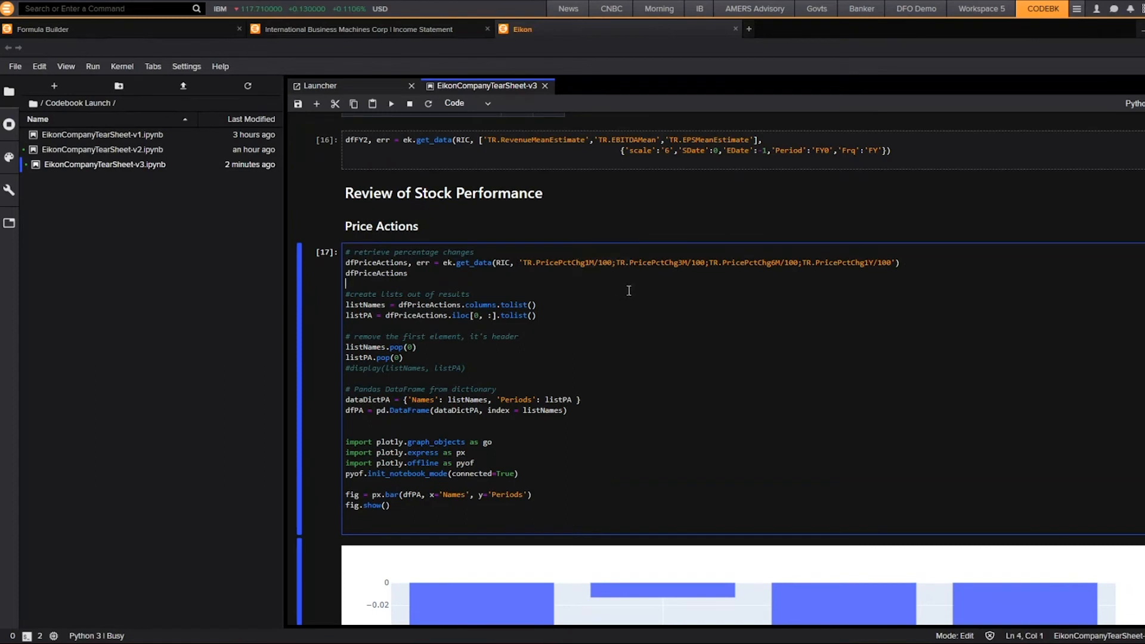
{"action": "scroll", "scroll_direction": "down", "scroll_amount": 3}
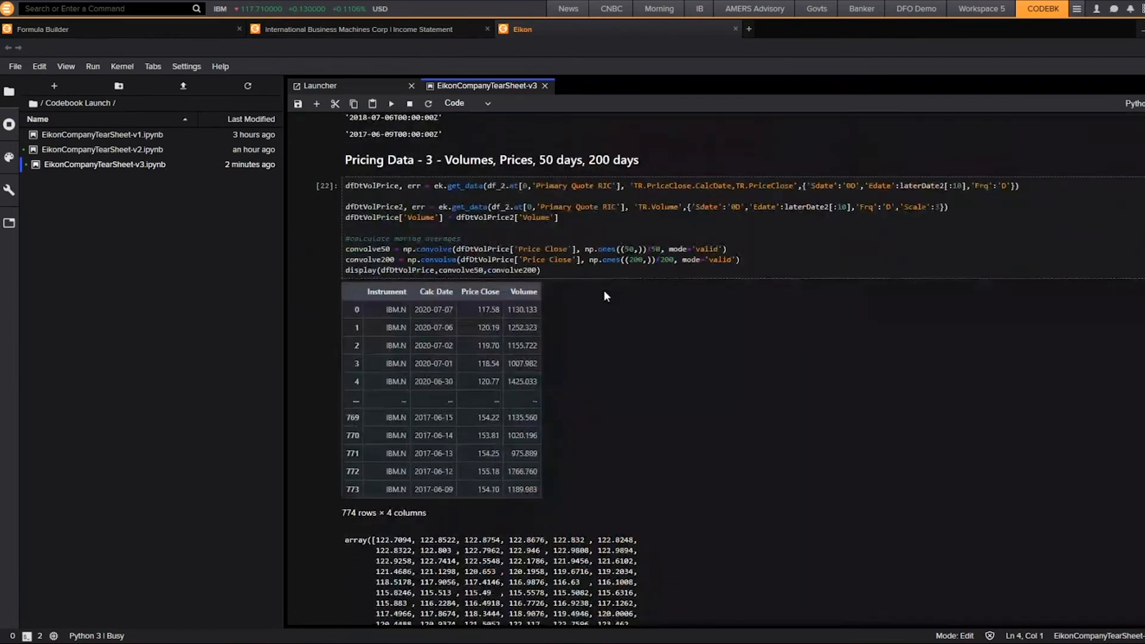
{"action": "scroll", "scroll_direction": "down", "scroll_amount": 3}
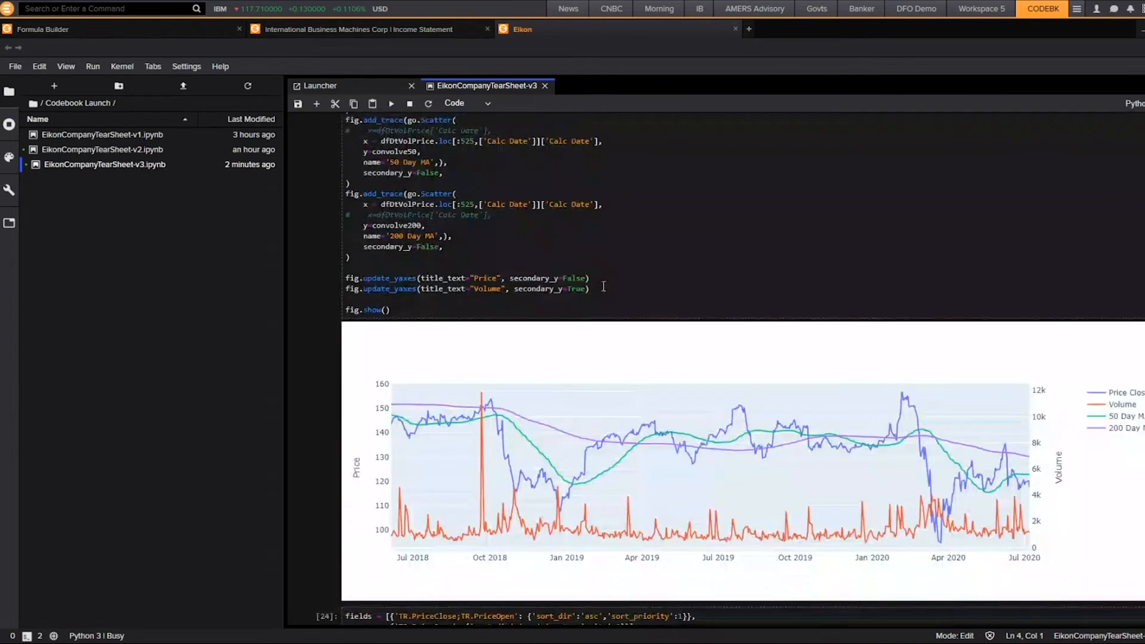
{"action": "scroll", "scroll_direction": "up", "scroll_amount": 3}
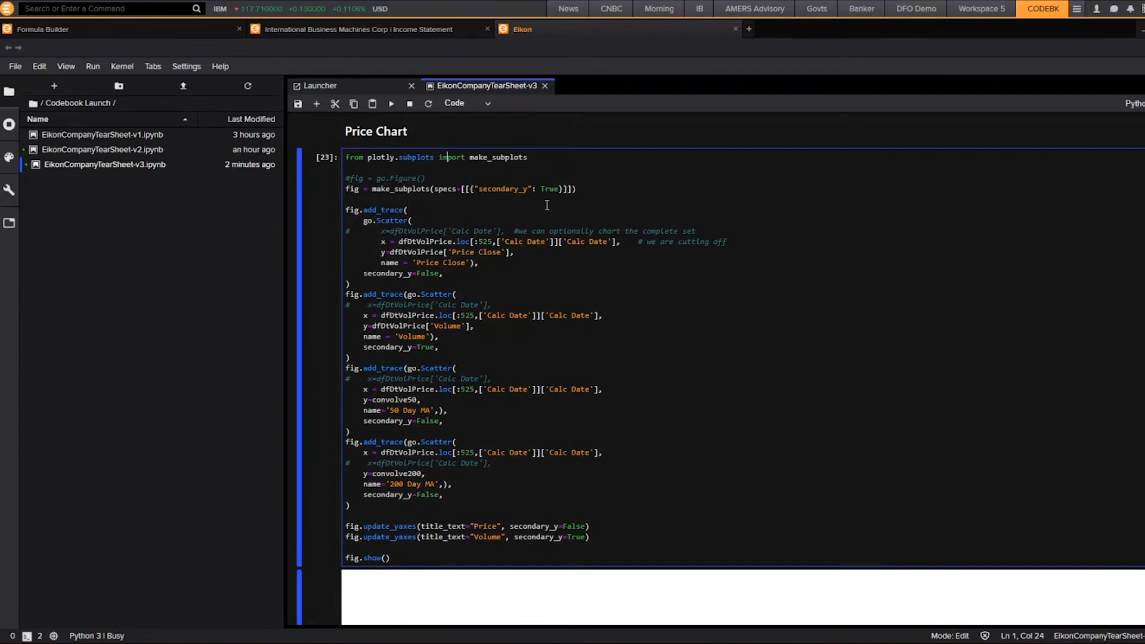
{"action": "left_click", "coordinate": [390, 103]}
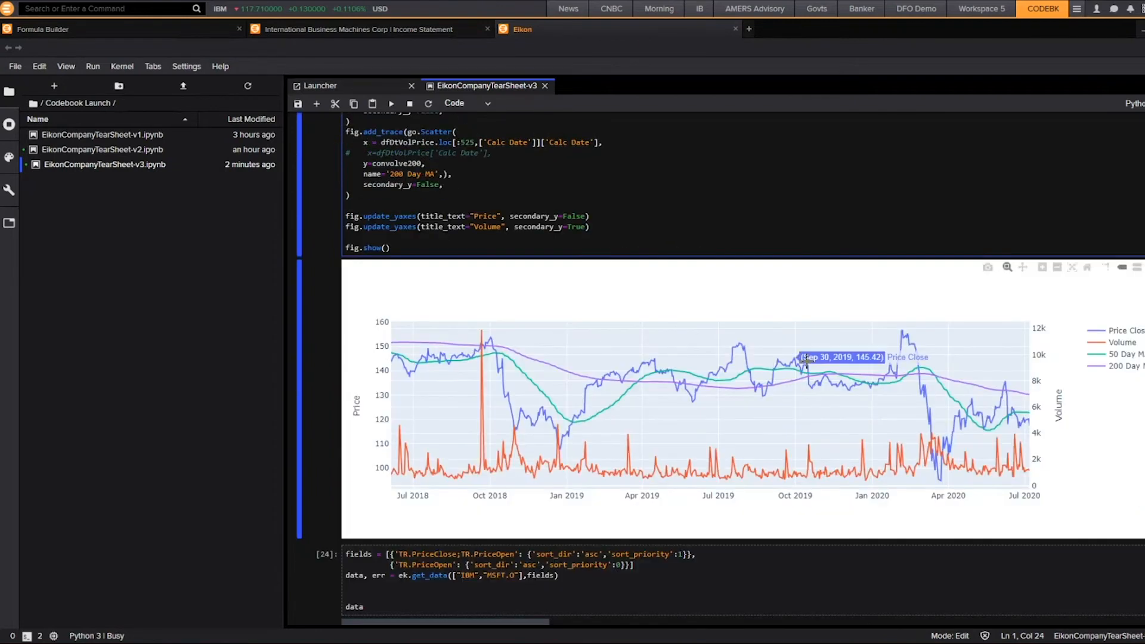
{"action": "mouse_move", "coordinate": [838, 384]}
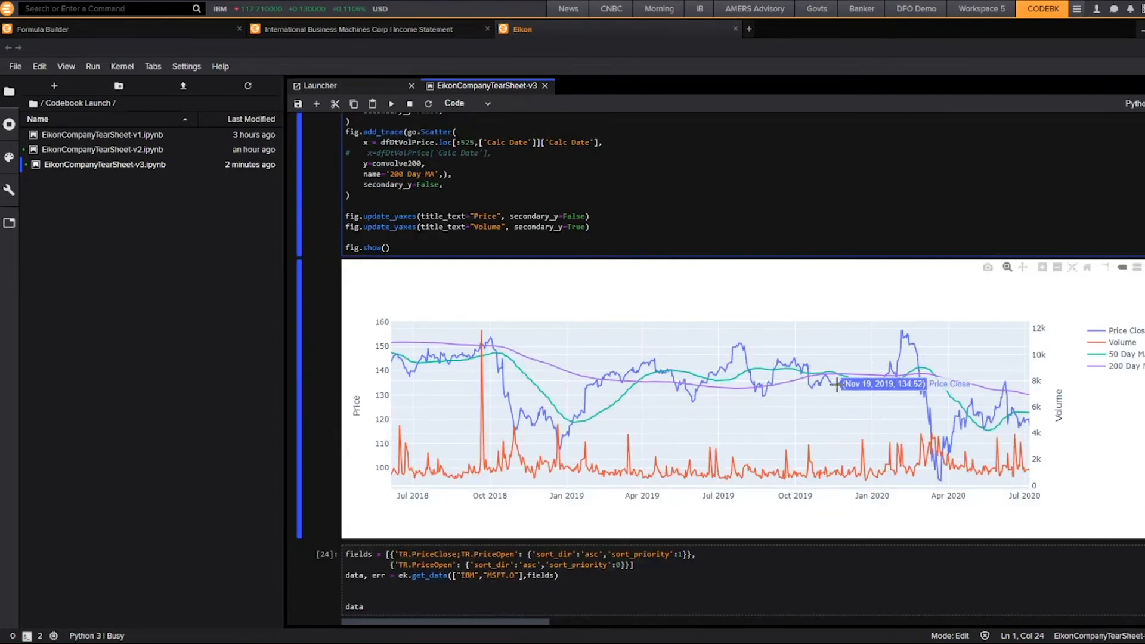
{"action": "scroll", "scroll_direction": "down", "scroll_amount": 3}
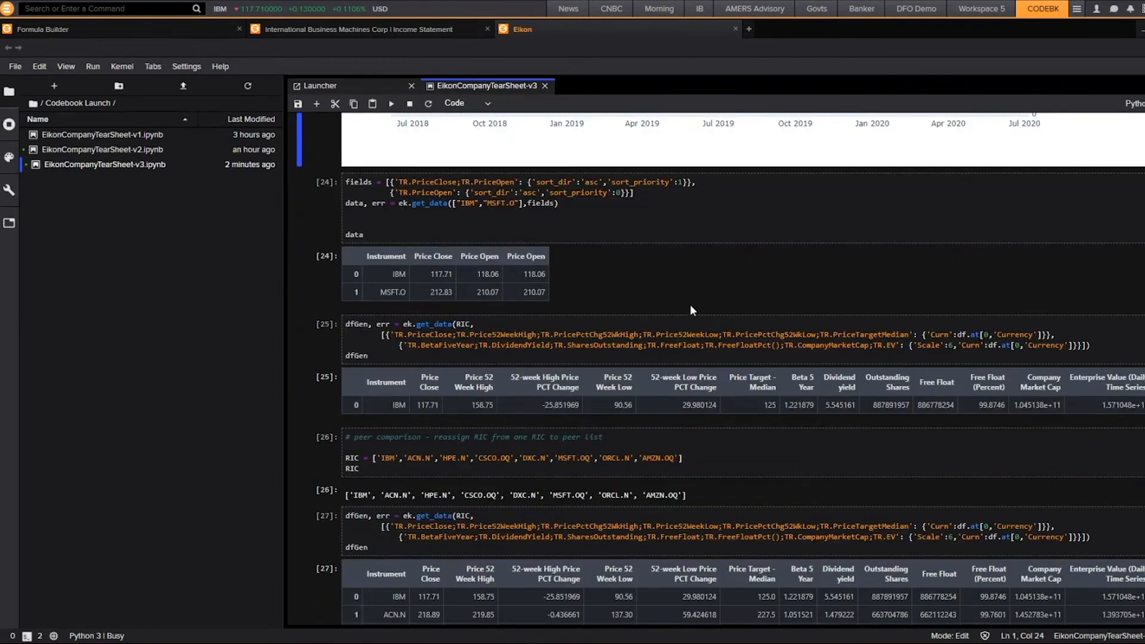
{"action": "mouse_move", "coordinate": [693, 307]}
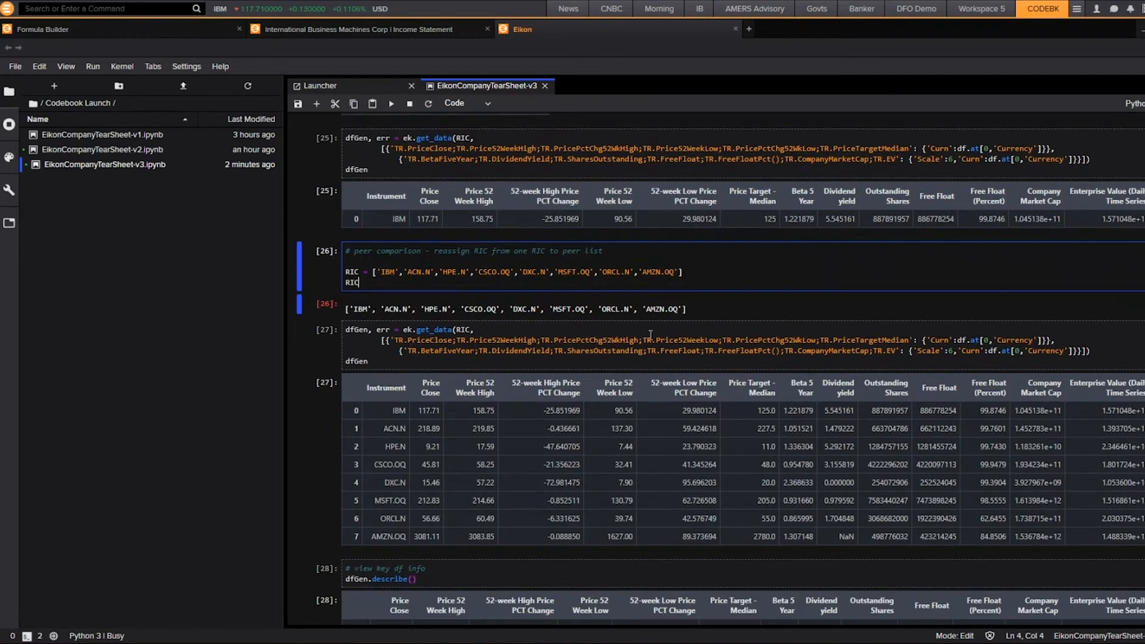
{"action": "scroll", "scroll_direction": "down", "scroll_amount": 3}
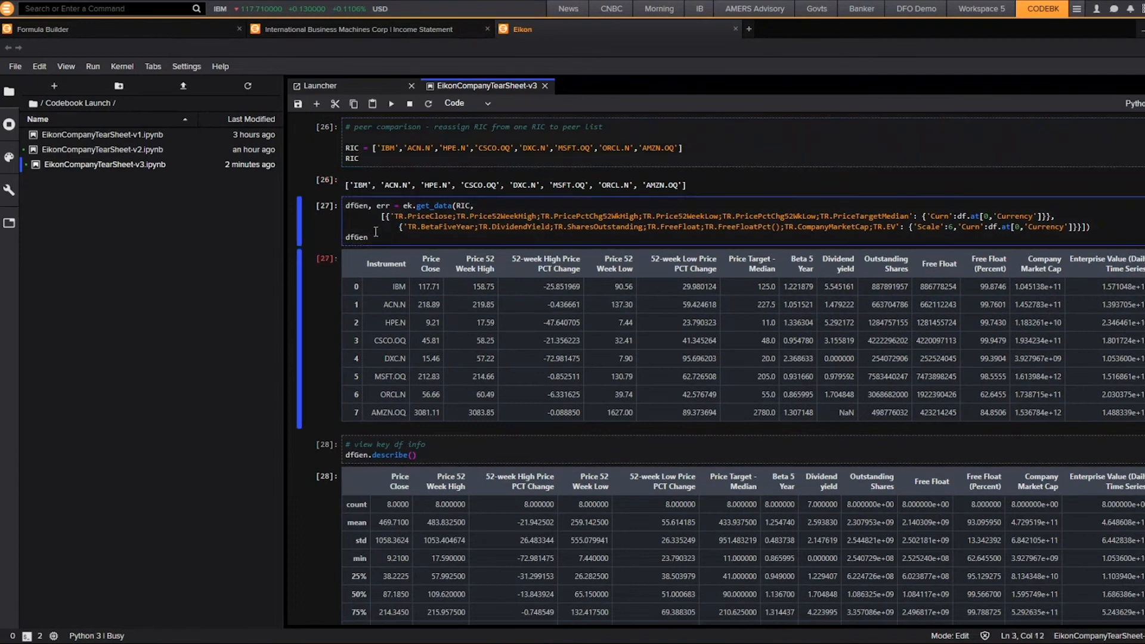
{"action": "scroll", "scroll_direction": "down", "scroll_amount": 3}
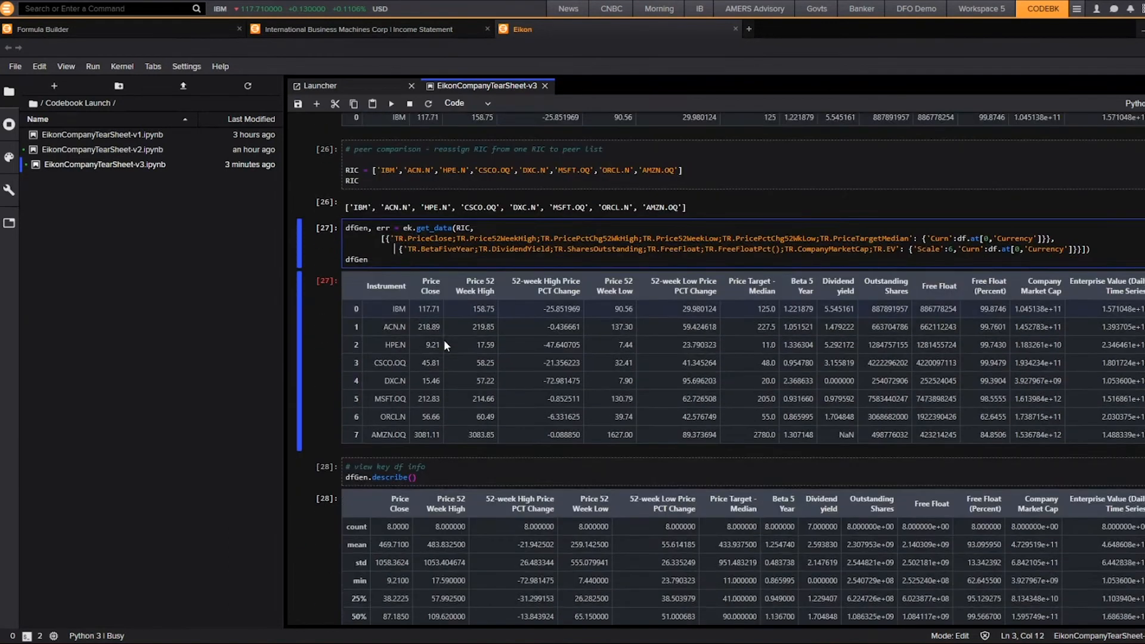
{"action": "scroll", "scroll_direction": "down", "scroll_amount": 3}
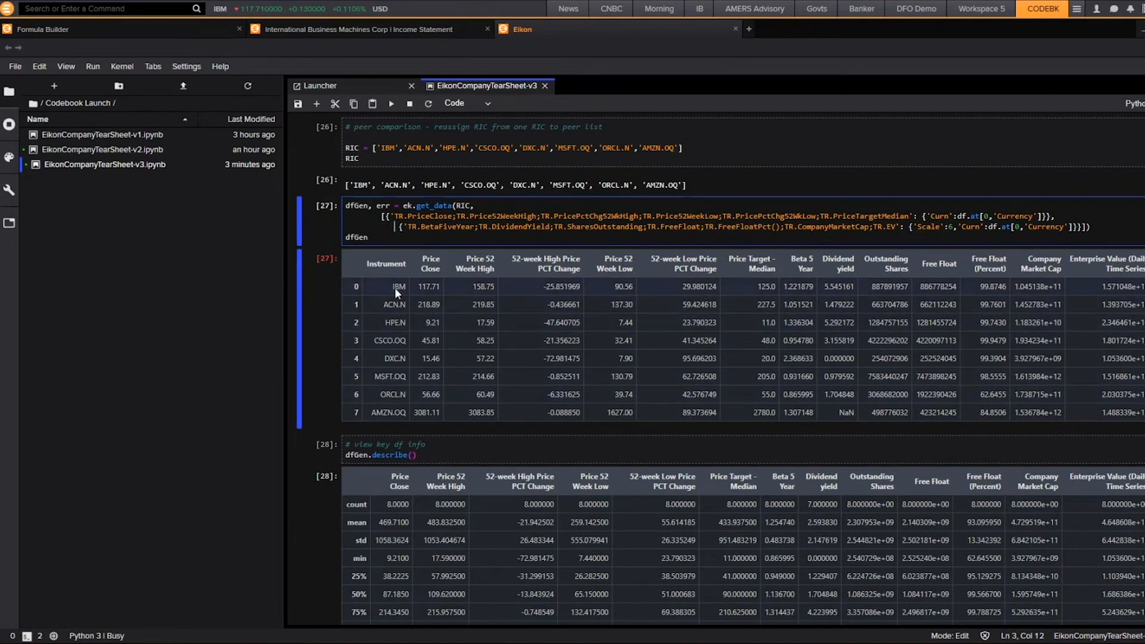
{"action": "mouse_move", "coordinate": [911, 272]}
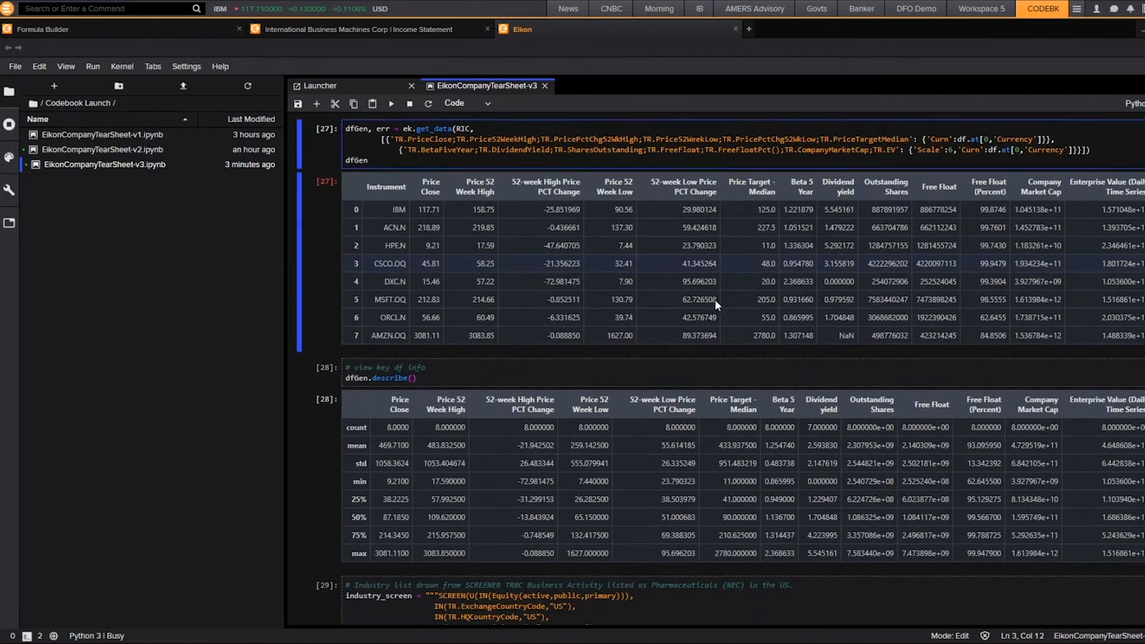
{"action": "scroll", "scroll_direction": "down", "scroll_amount": 3}
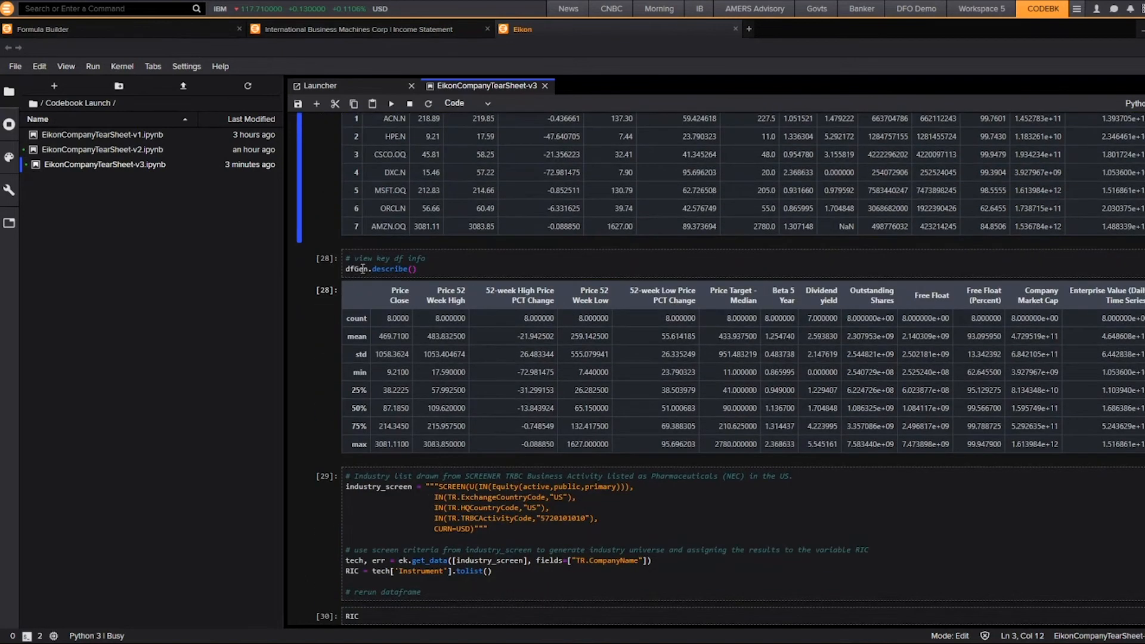
{"action": "left_click", "coordinate": [416, 269]}
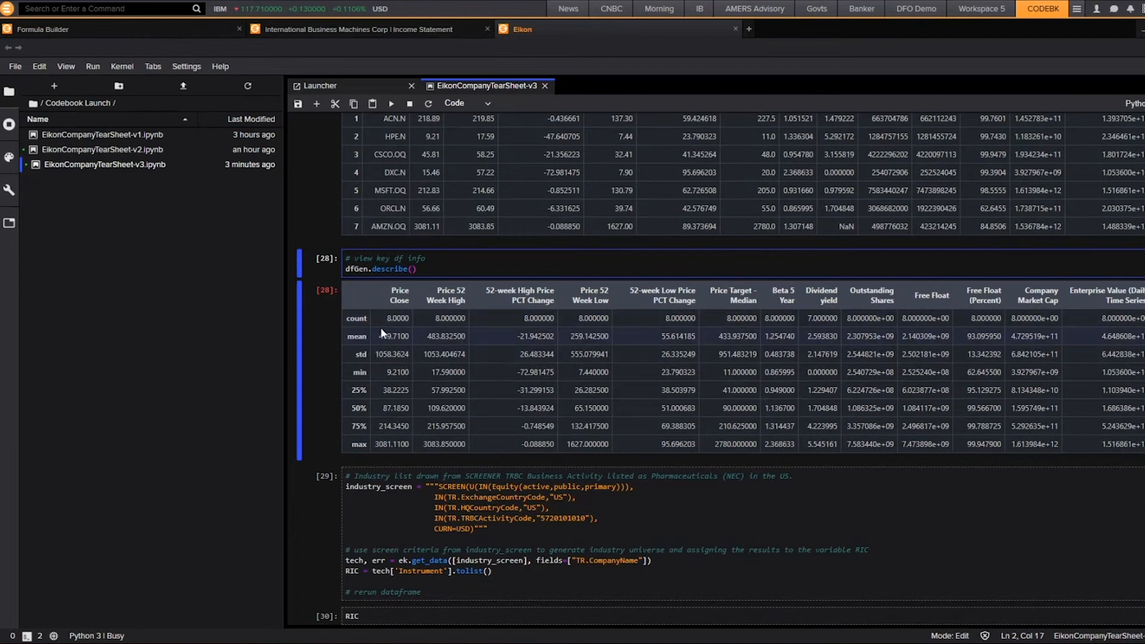
{"action": "mouse_move", "coordinate": [395, 399]}
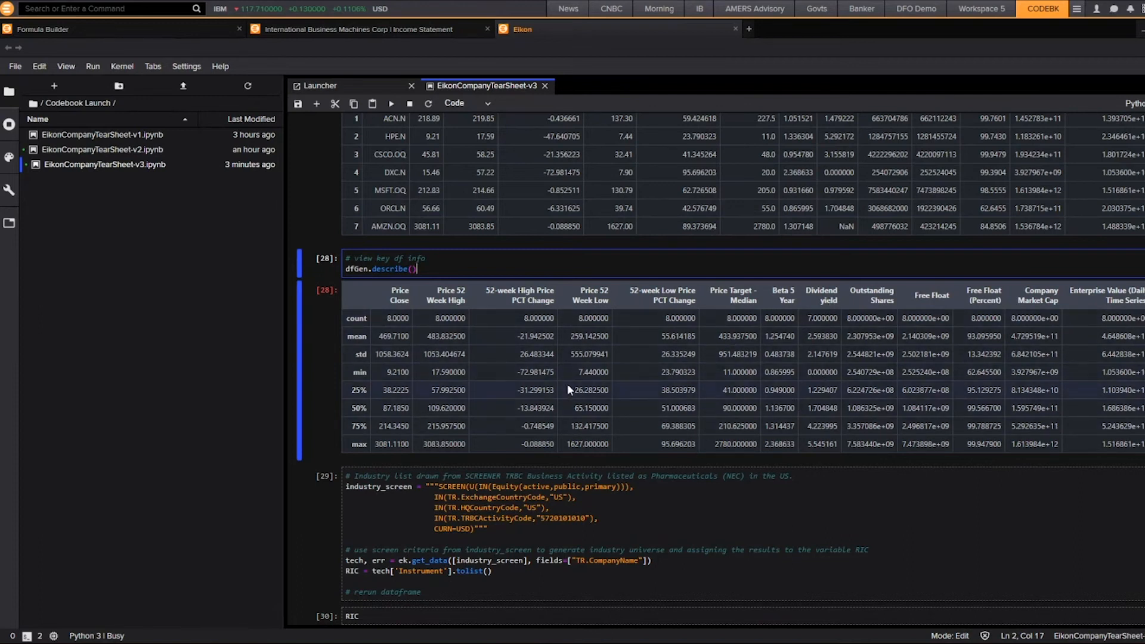
{"action": "scroll", "scroll_direction": "down", "scroll_amount": 3}
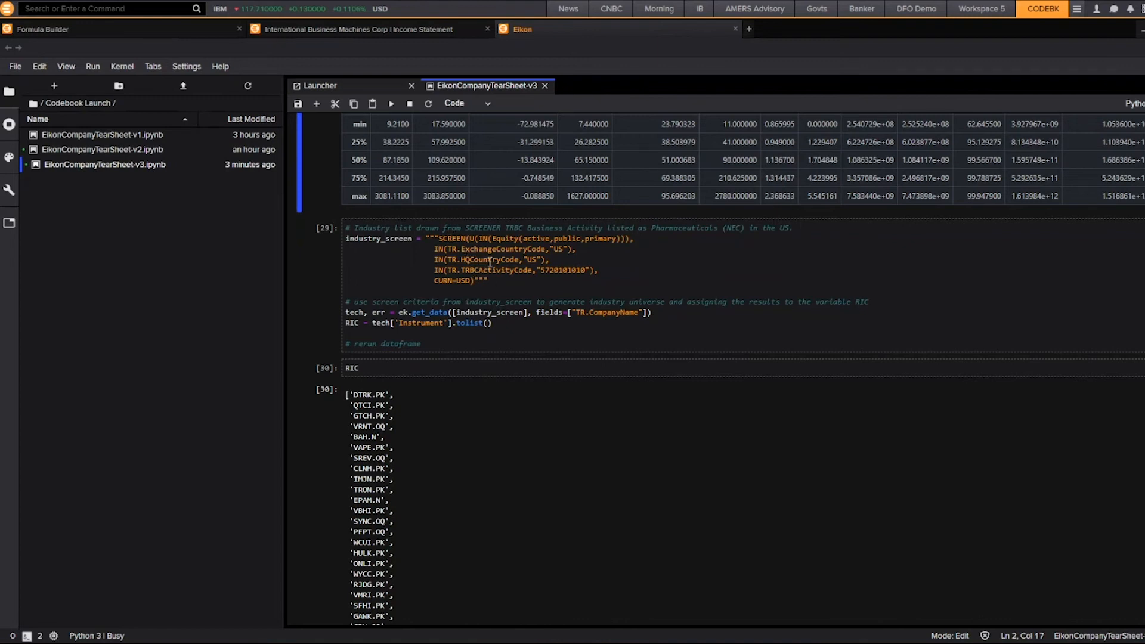
{"action": "scroll", "scroll_direction": "down", "scroll_amount": 3}
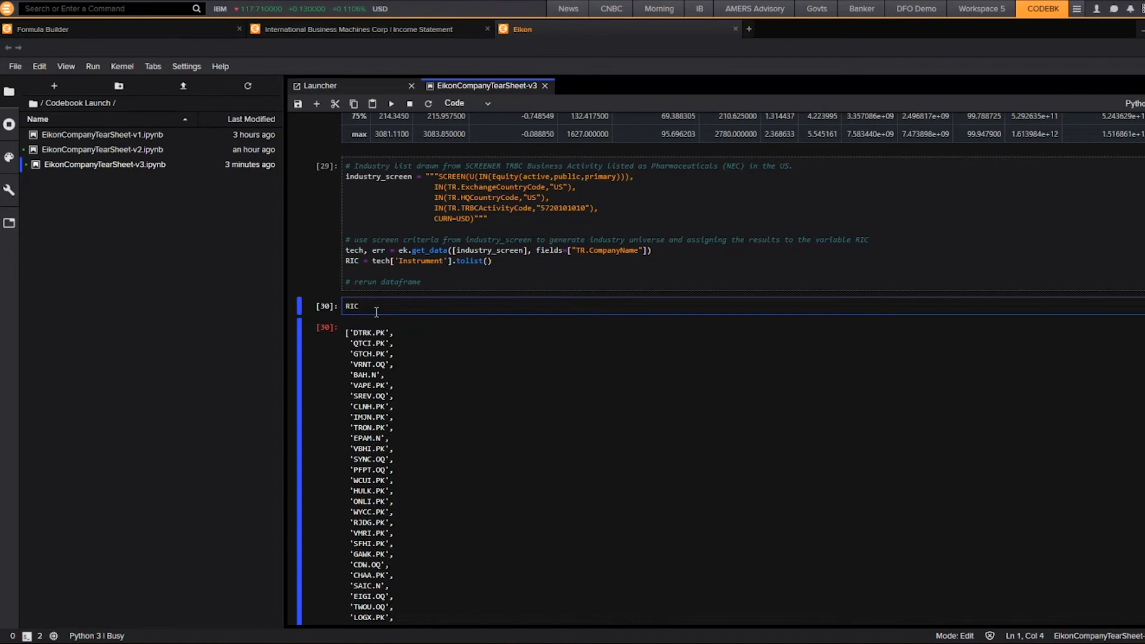
{"action": "scroll", "scroll_direction": "down", "scroll_amount": 3}
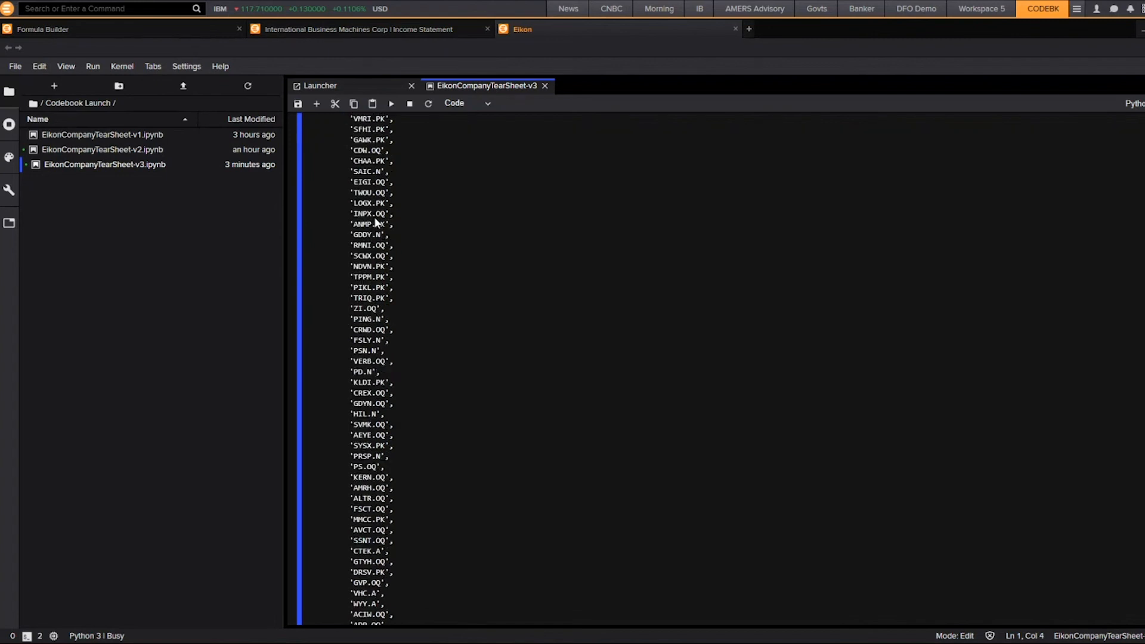
{"action": "scroll", "scroll_direction": "down", "scroll_amount": 3}
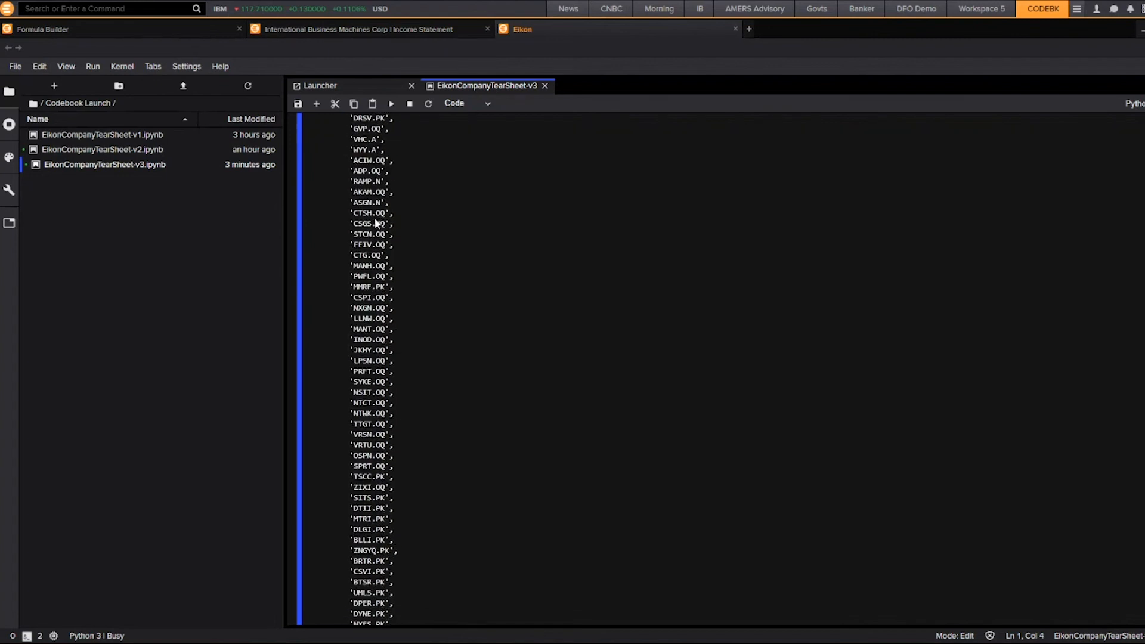
{"action": "scroll", "scroll_direction": "down", "scroll_amount": 3}
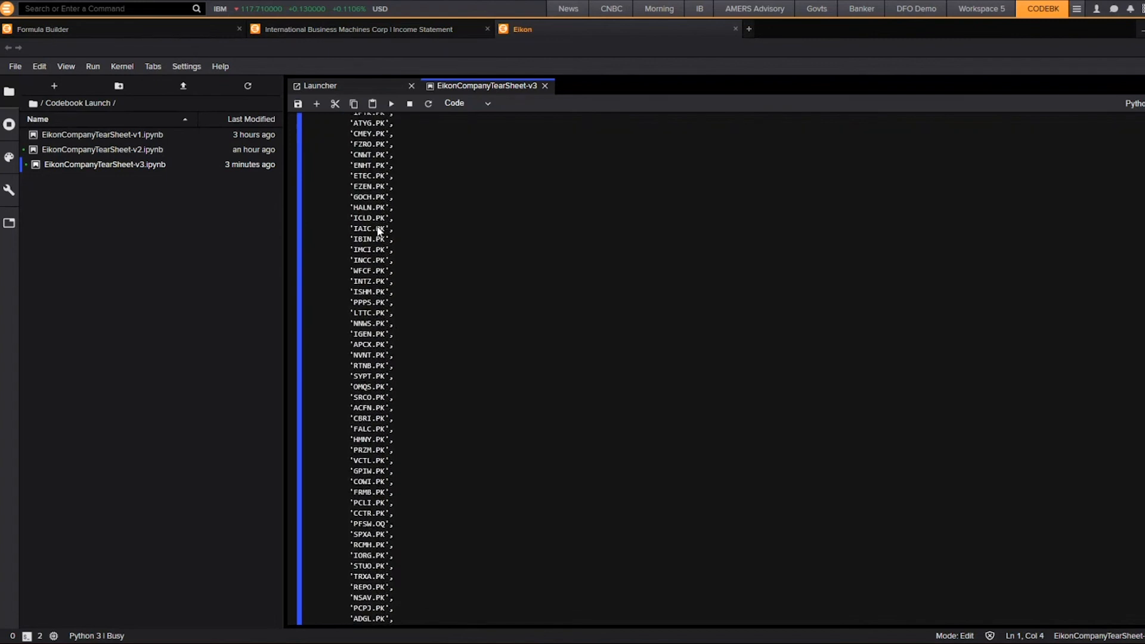
{"action": "left_click", "coordinate": [390, 103]}
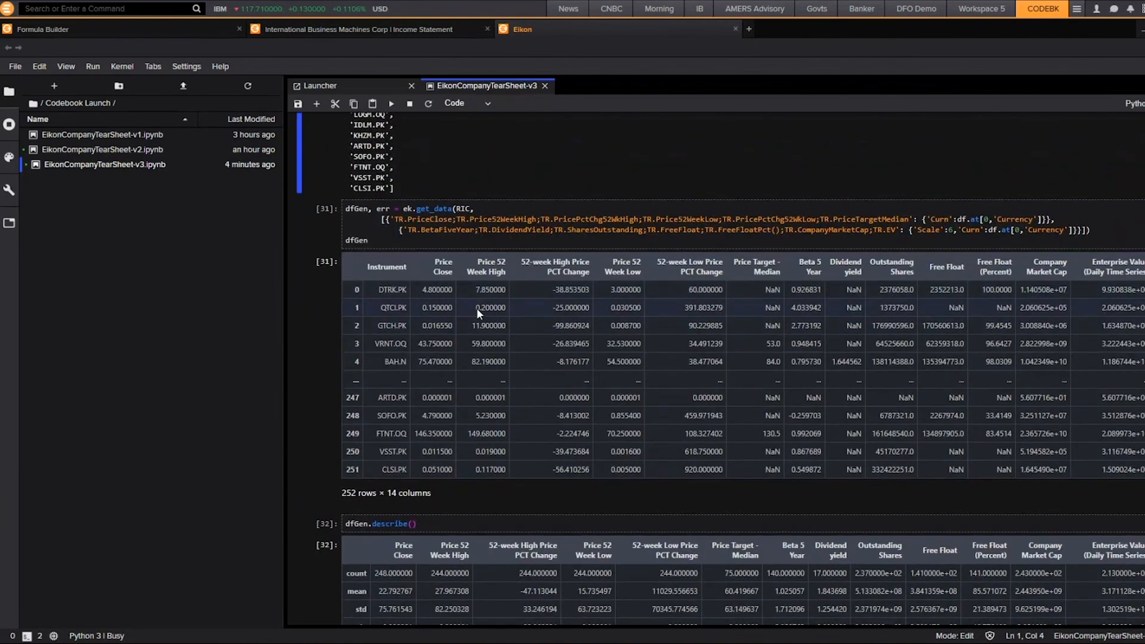
{"action": "scroll", "scroll_direction": "down", "scroll_amount": 3}
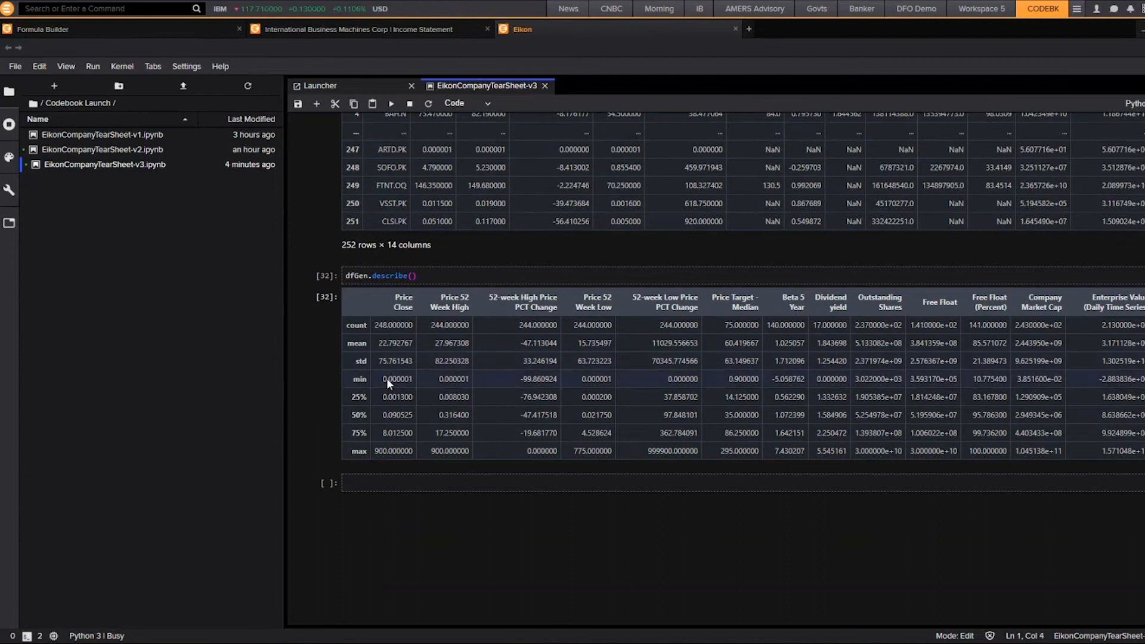
{"action": "mouse_move", "coordinate": [453, 389]}
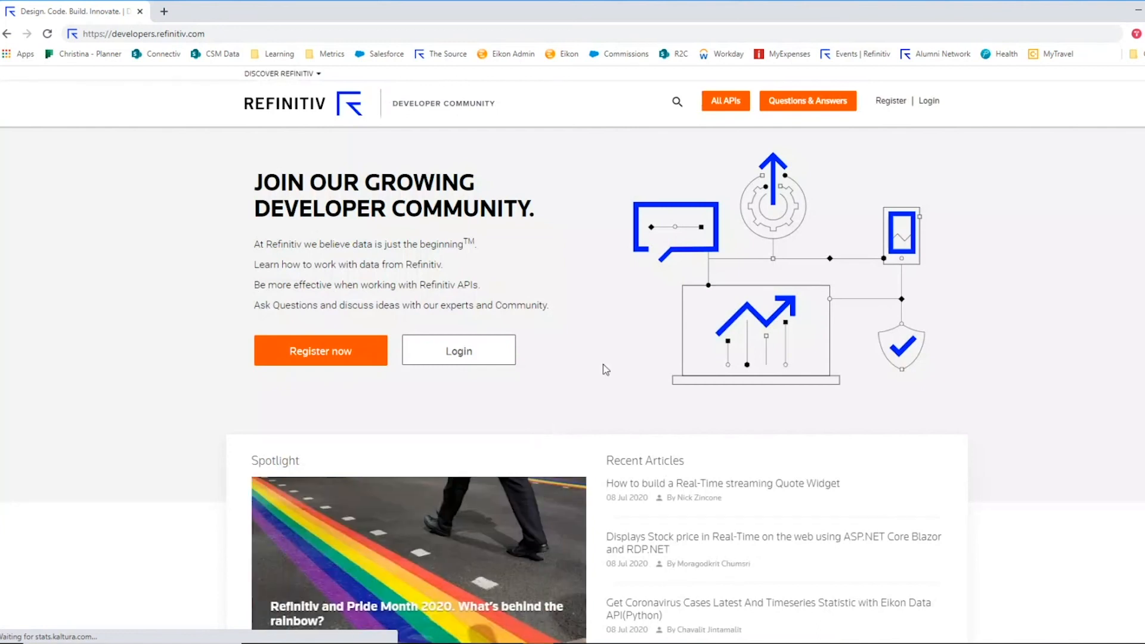
{"action": "mouse_move", "coordinate": [1032, 365]}
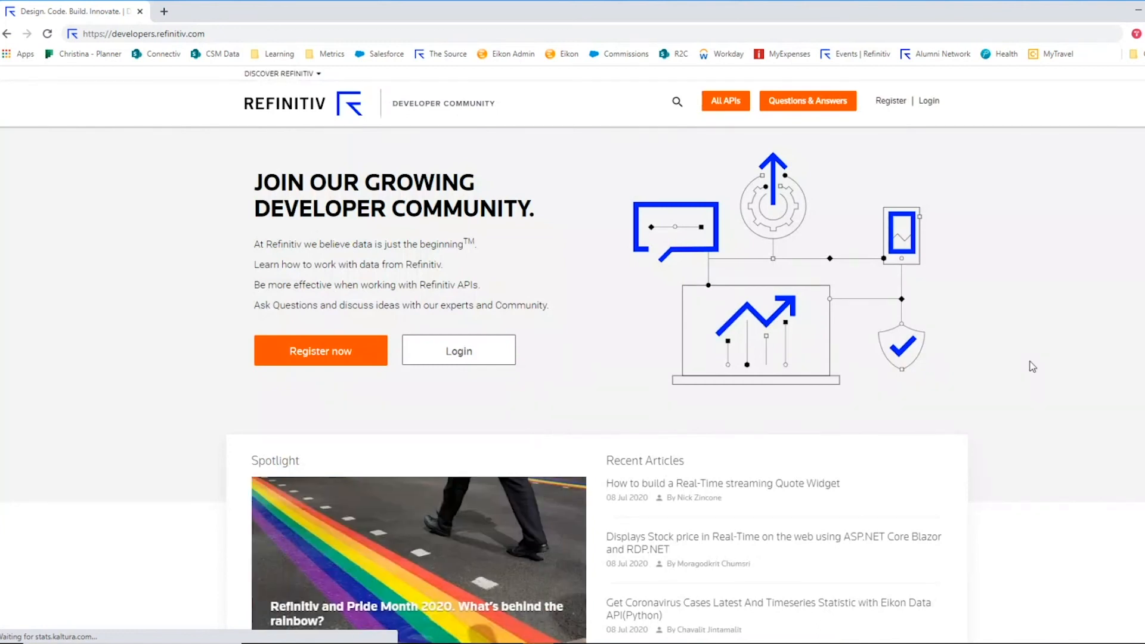